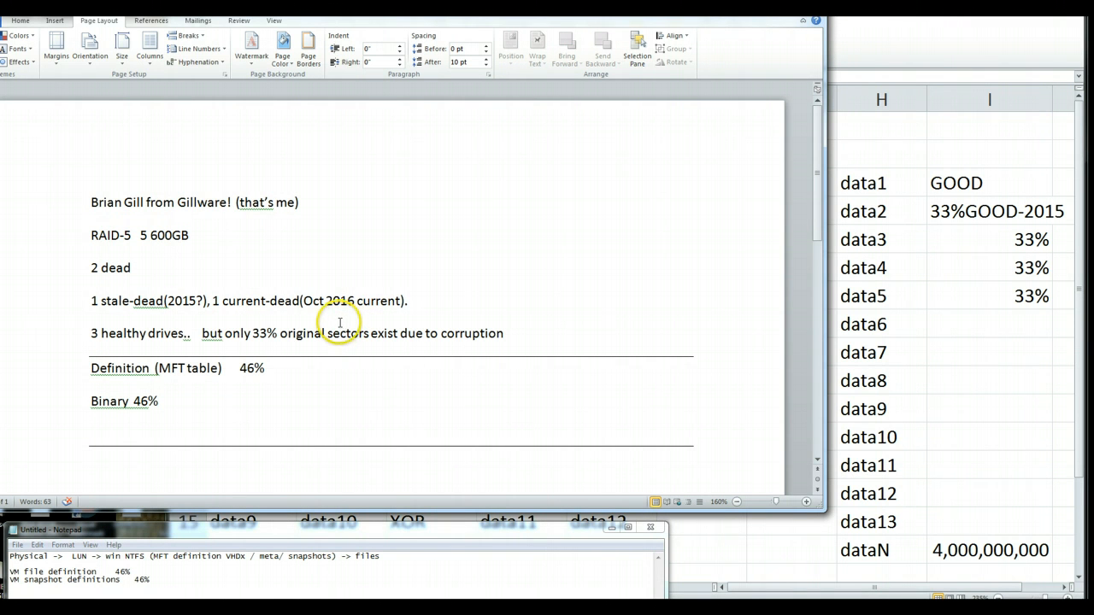
mouse_move(335, 320)
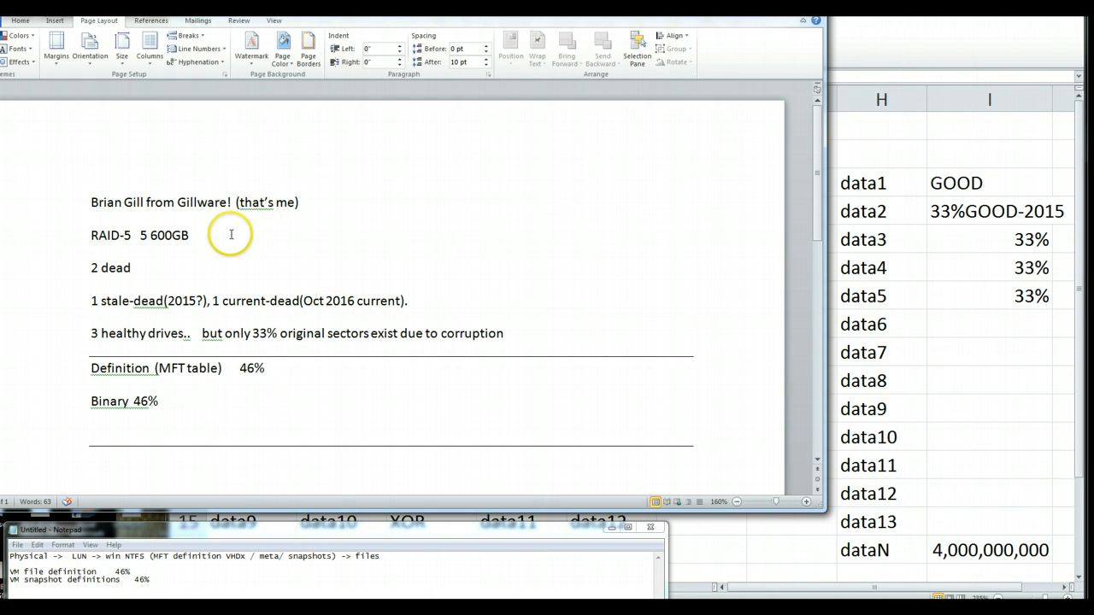
mouse_move(186, 238)
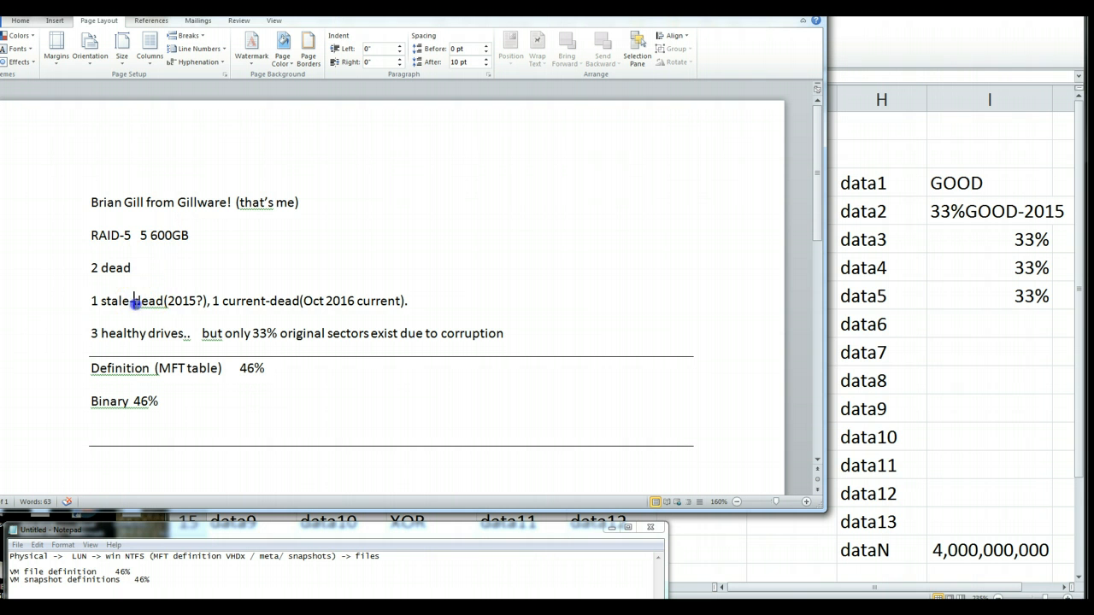
- Highlight the year 2016 in the October 2016 dead-drive note without changing it
double_click(181, 300)
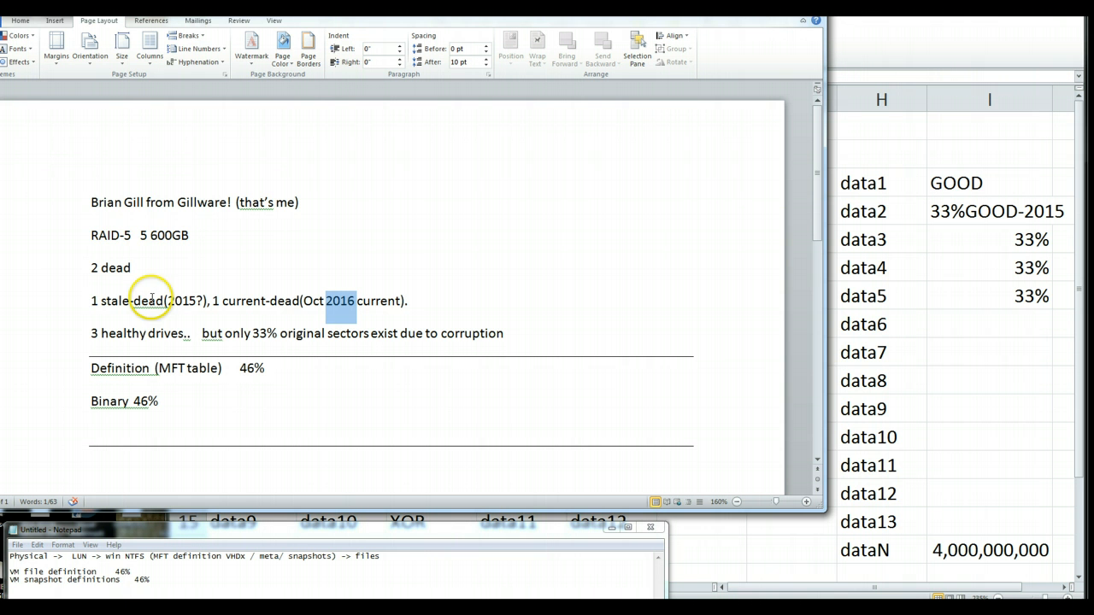
mouse_move(168, 378)
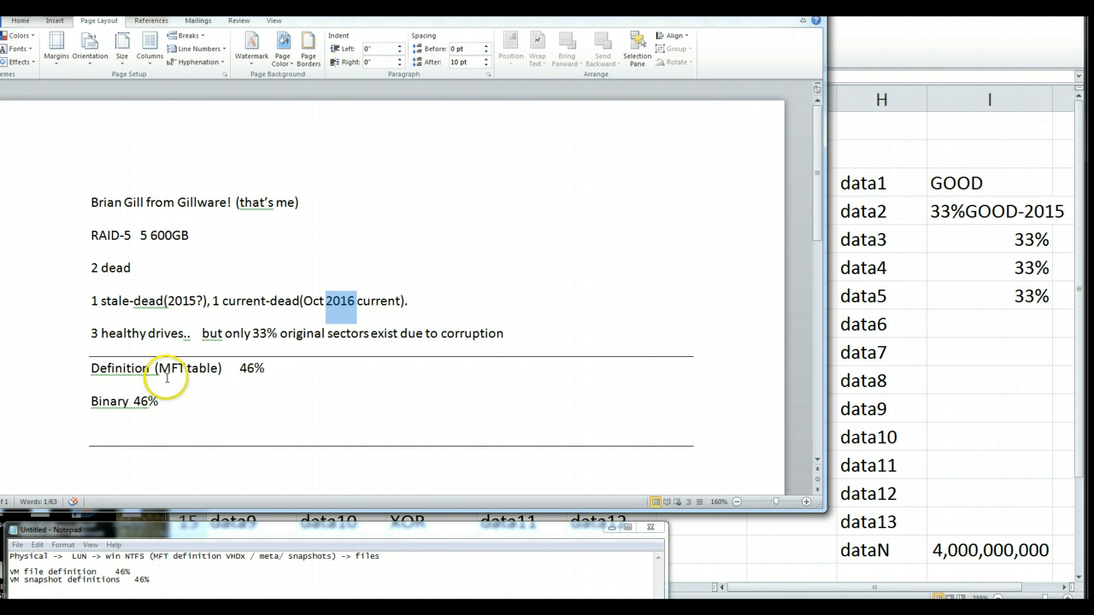
mouse_move(906, 51)
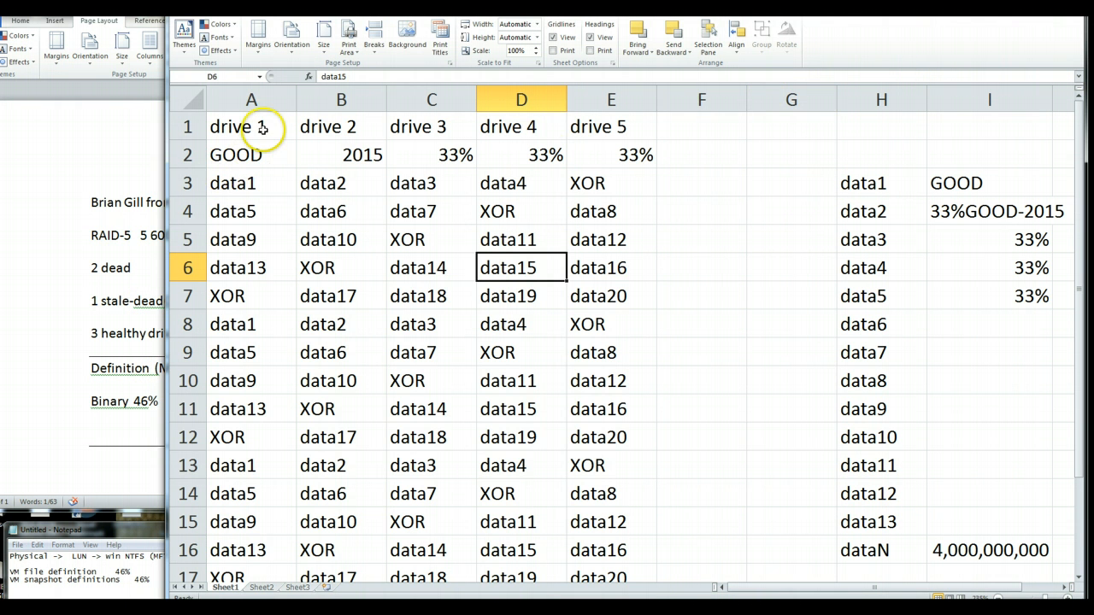
mouse_move(311, 157)
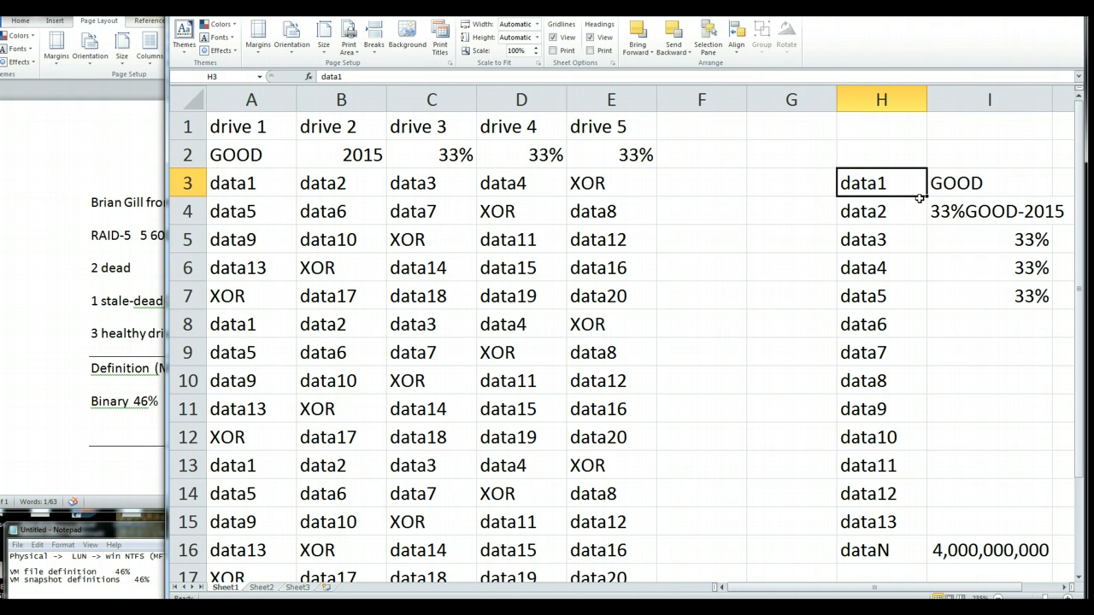
left_click(882, 296)
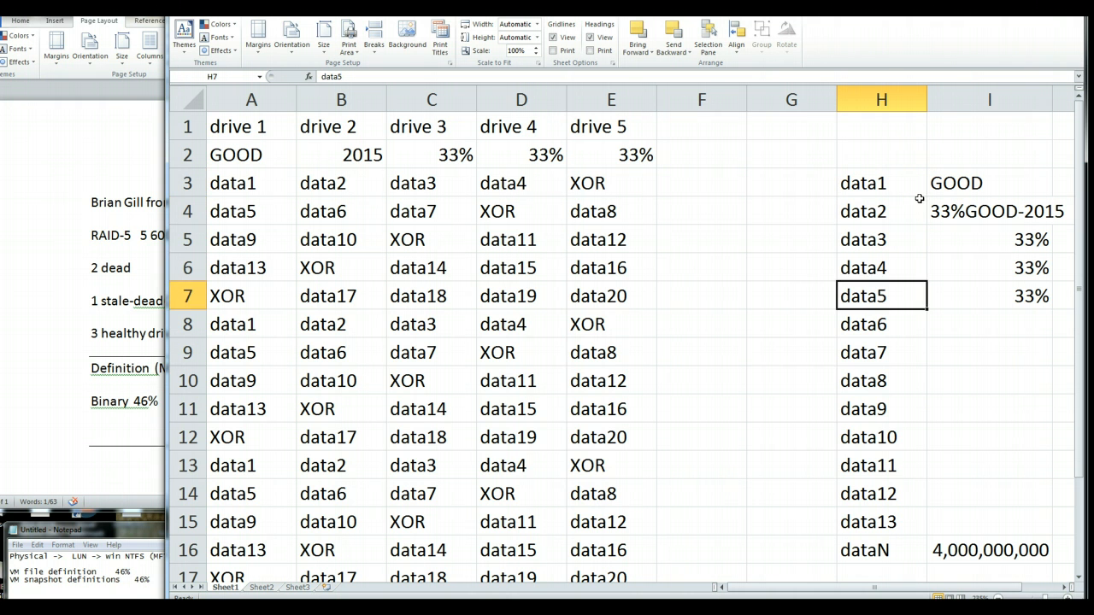
left_click(882, 550)
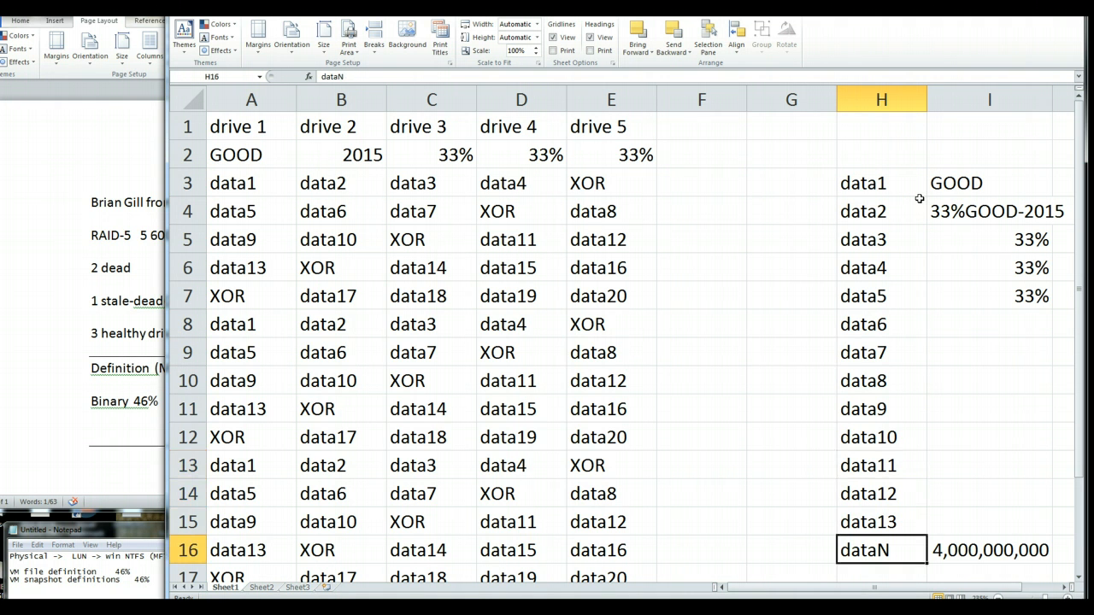
left_click(989, 551)
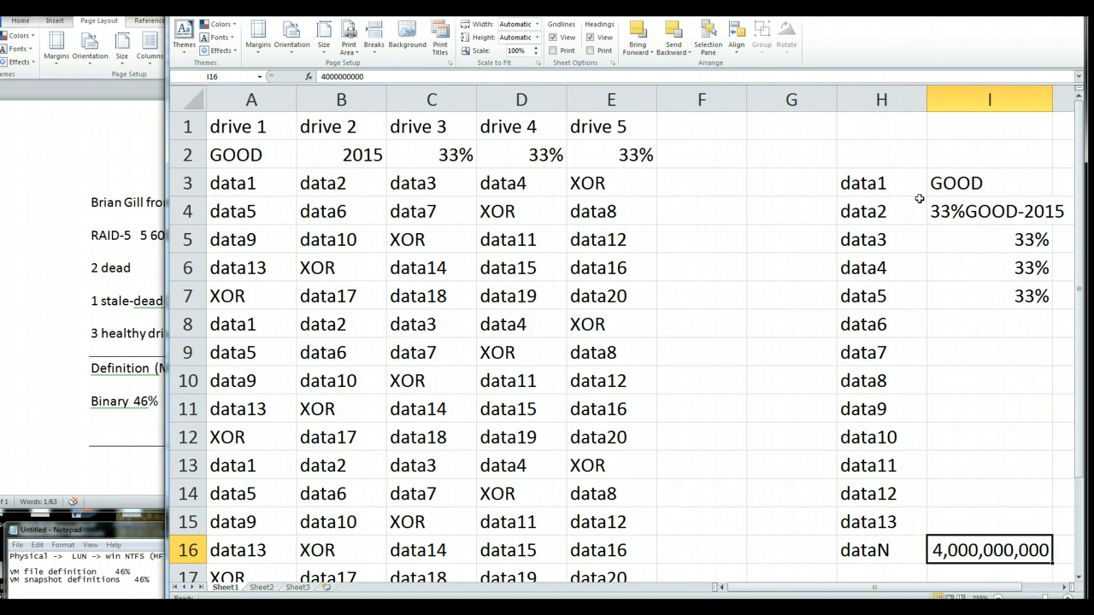
left_click(882, 522)
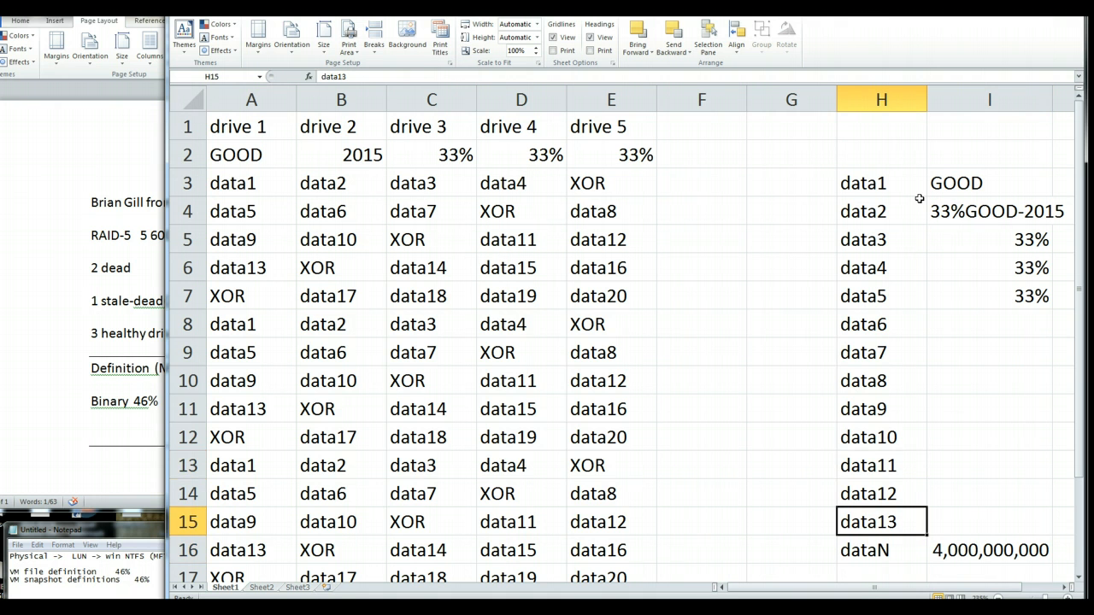
left_click(882, 212)
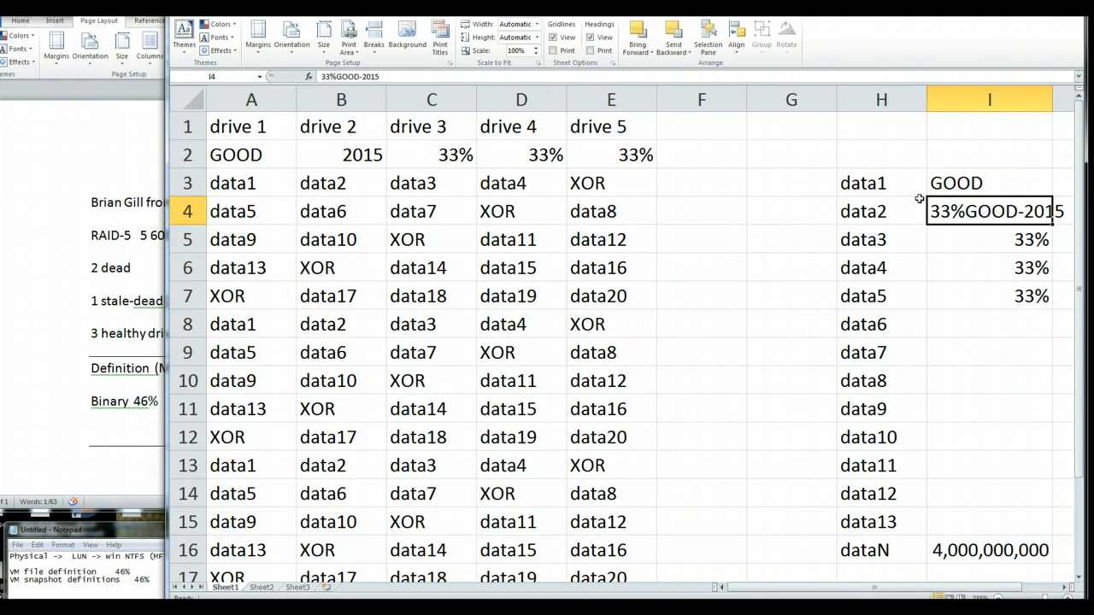
left_click(988, 183)
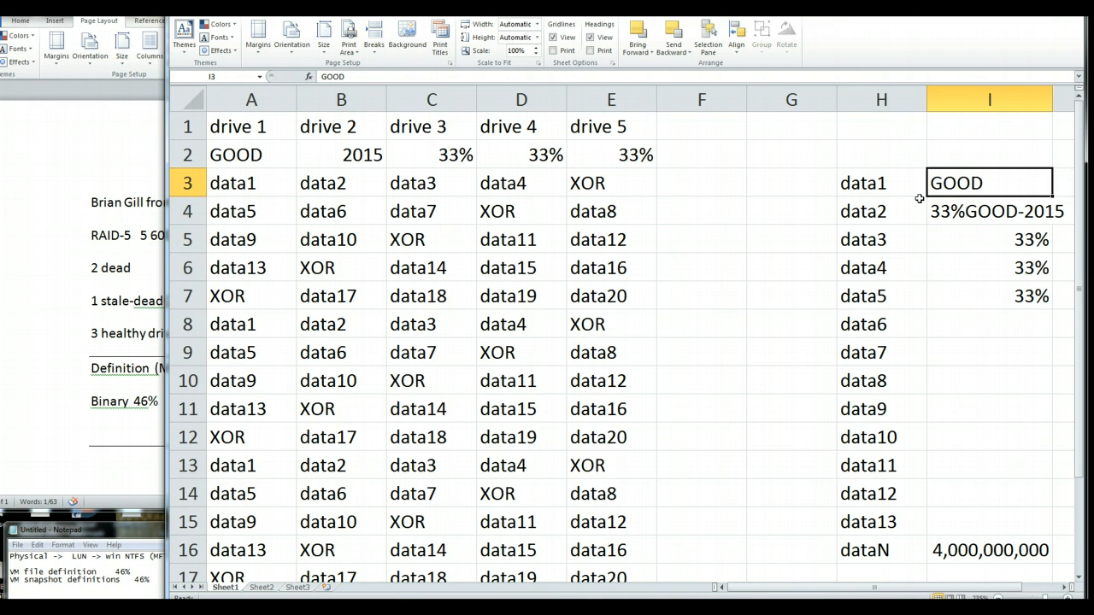
left_click(342, 126)
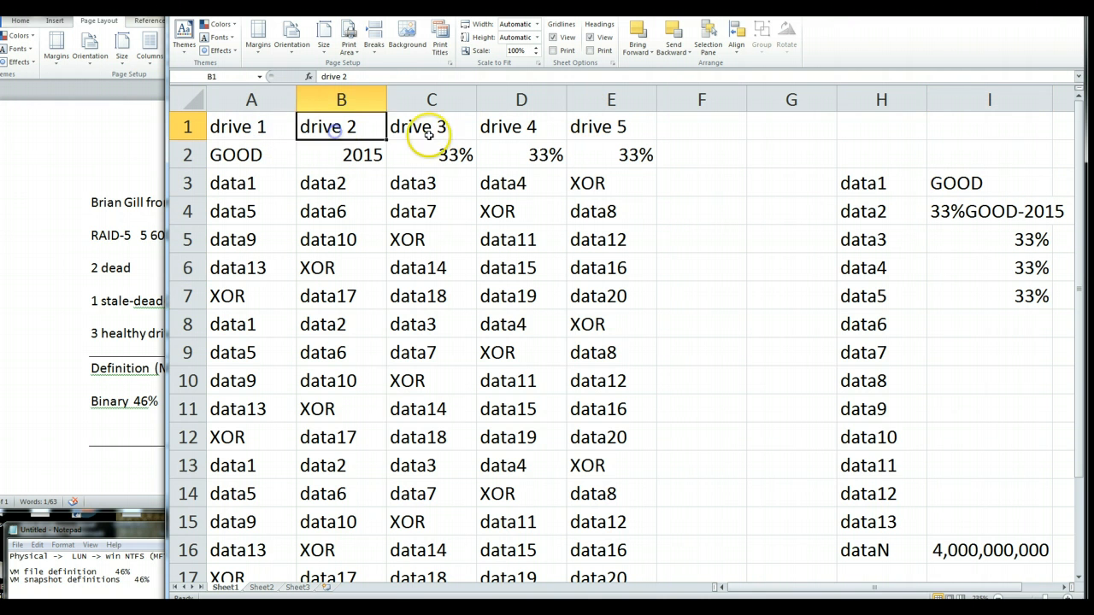
left_click(612, 126)
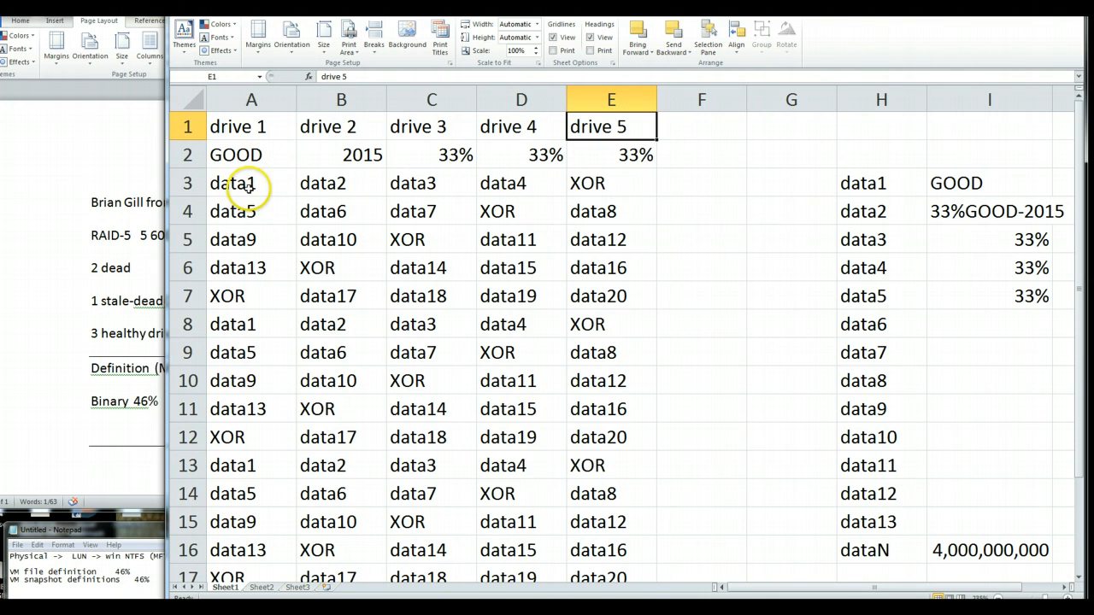
left_click(250, 183)
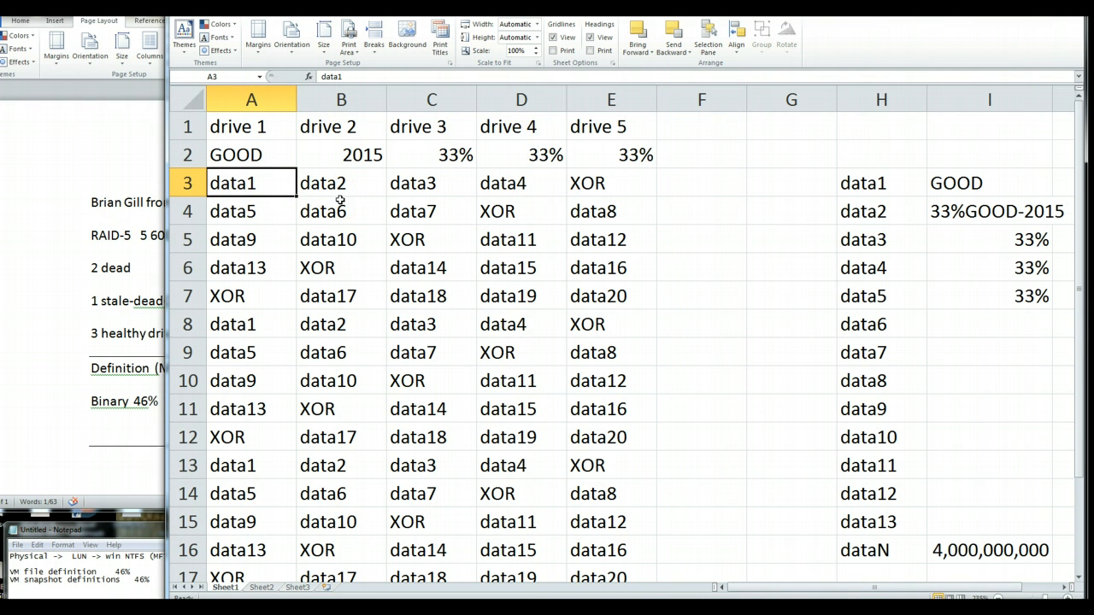
left_click_drag(250, 181, 249, 212)
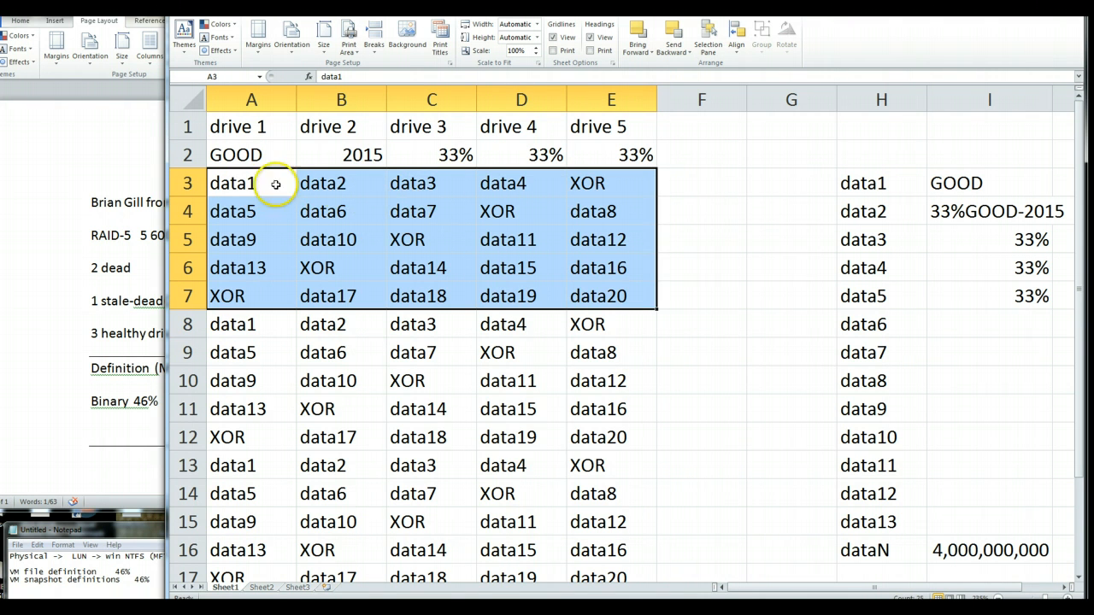
mouse_move(588, 183)
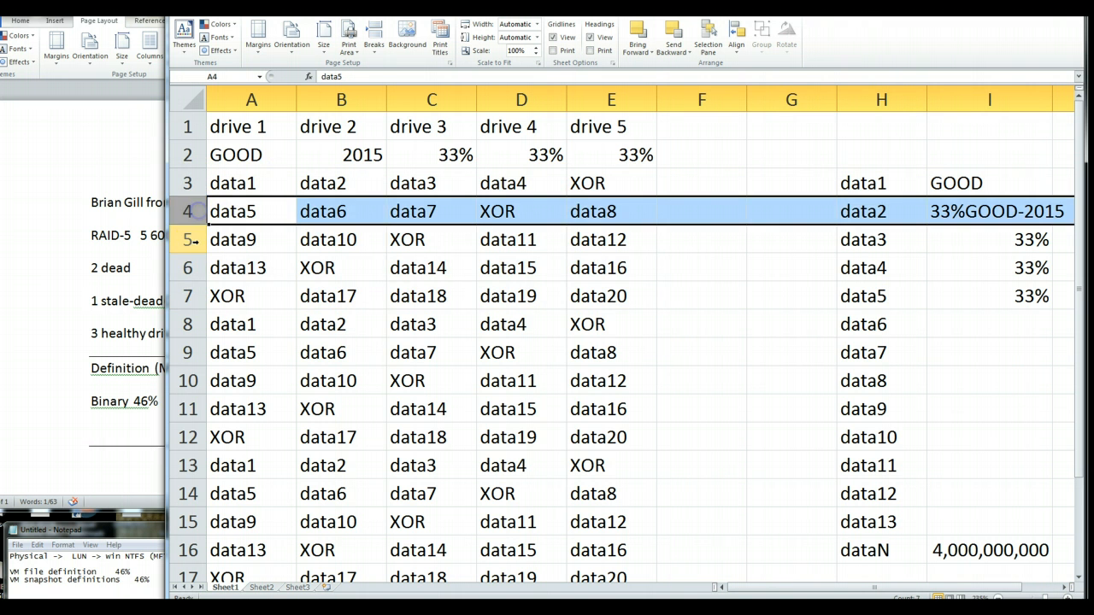
left_click(227, 296)
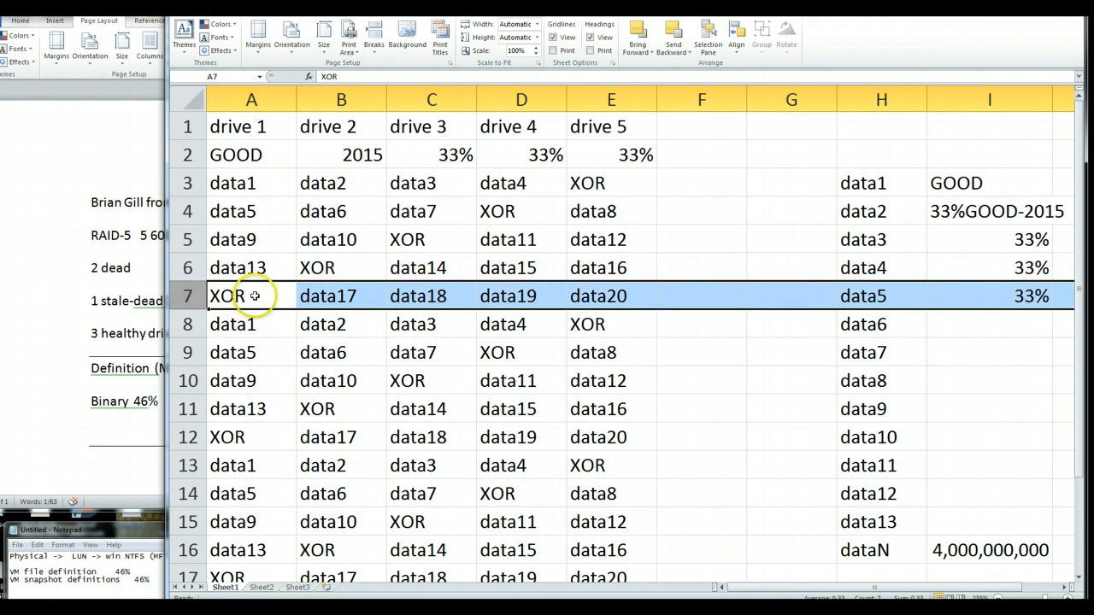
left_click(252, 183)
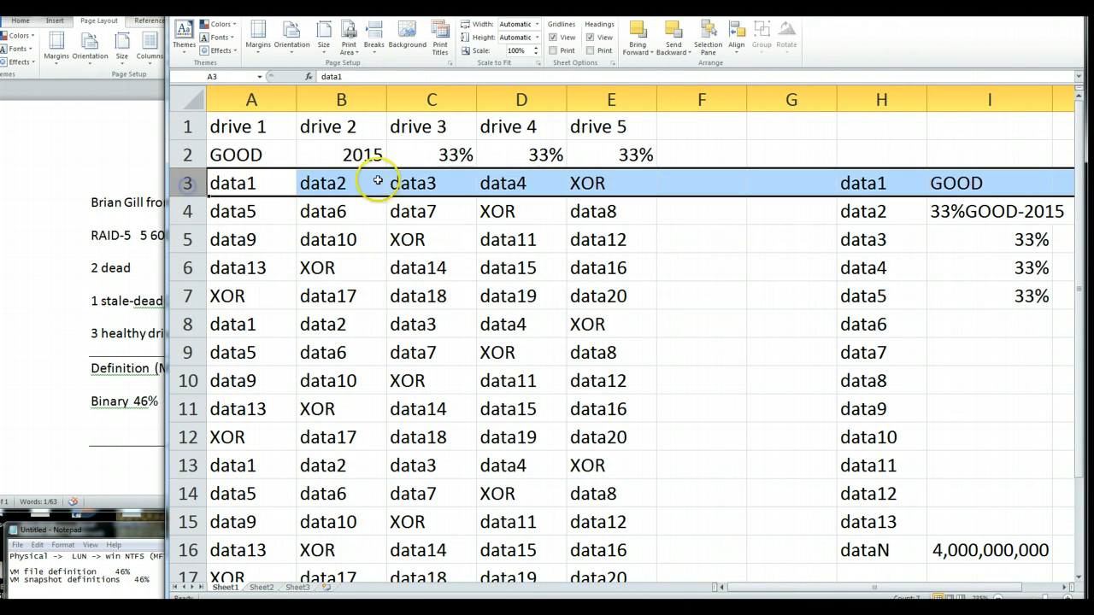
left_click(520, 182)
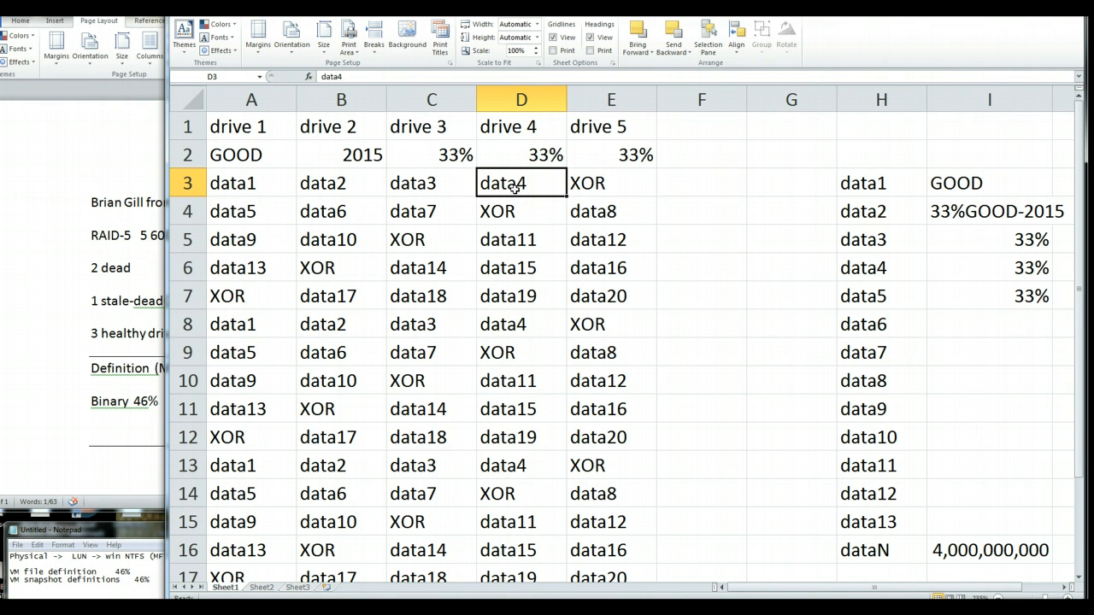
left_click(249, 183)
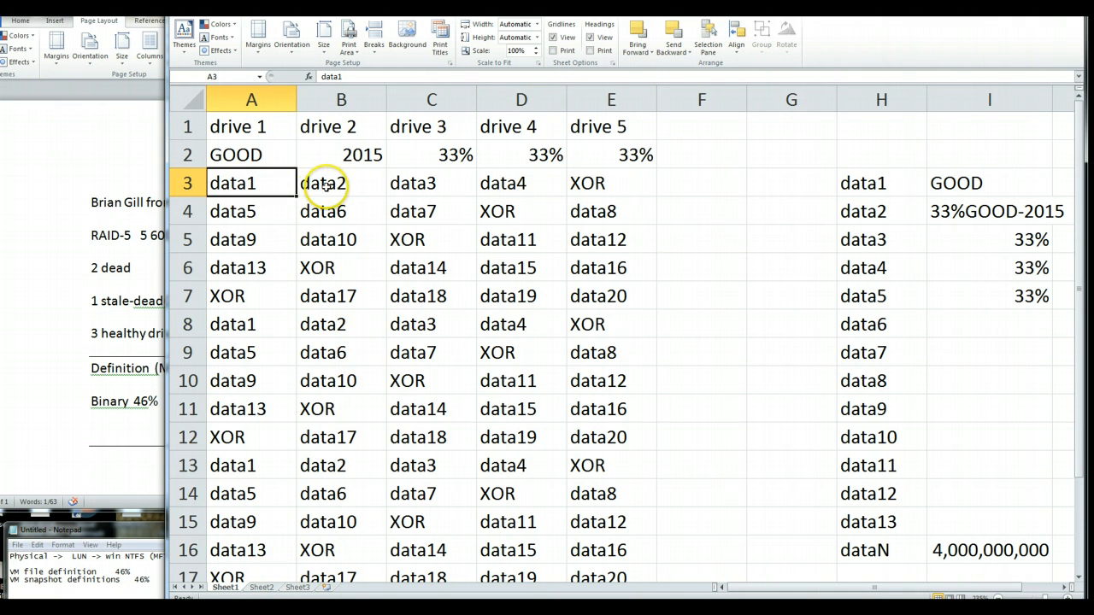
left_click(431, 183)
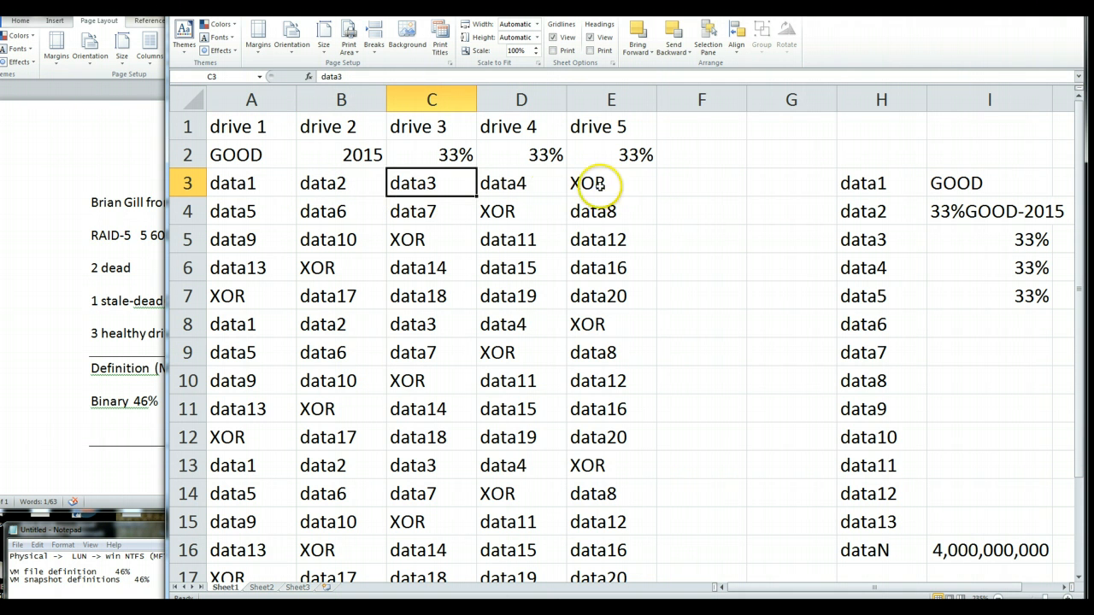
left_click(612, 183)
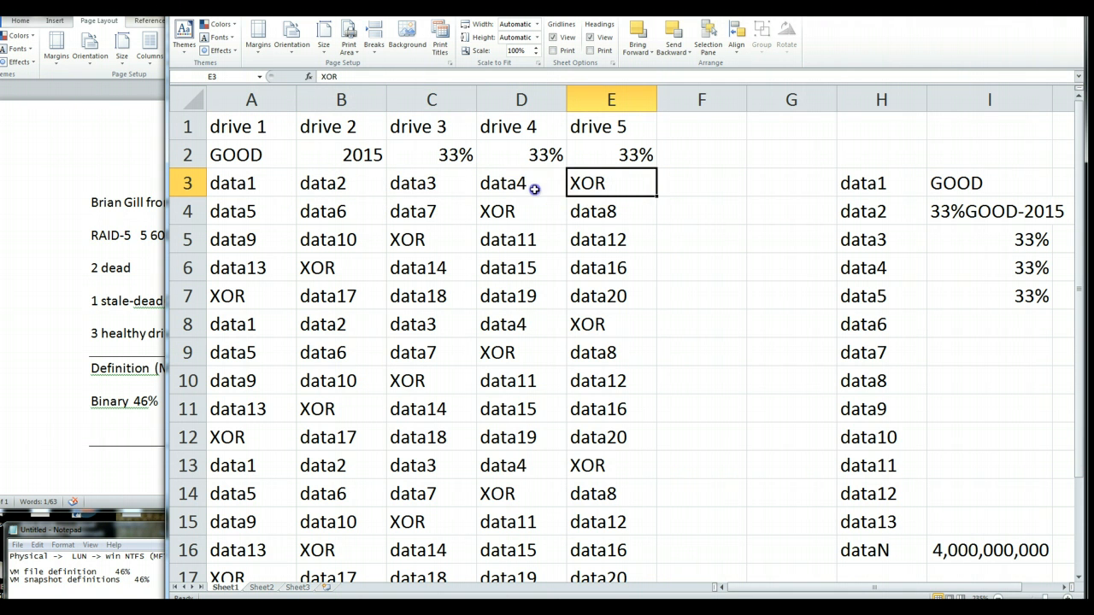
left_click(521, 183)
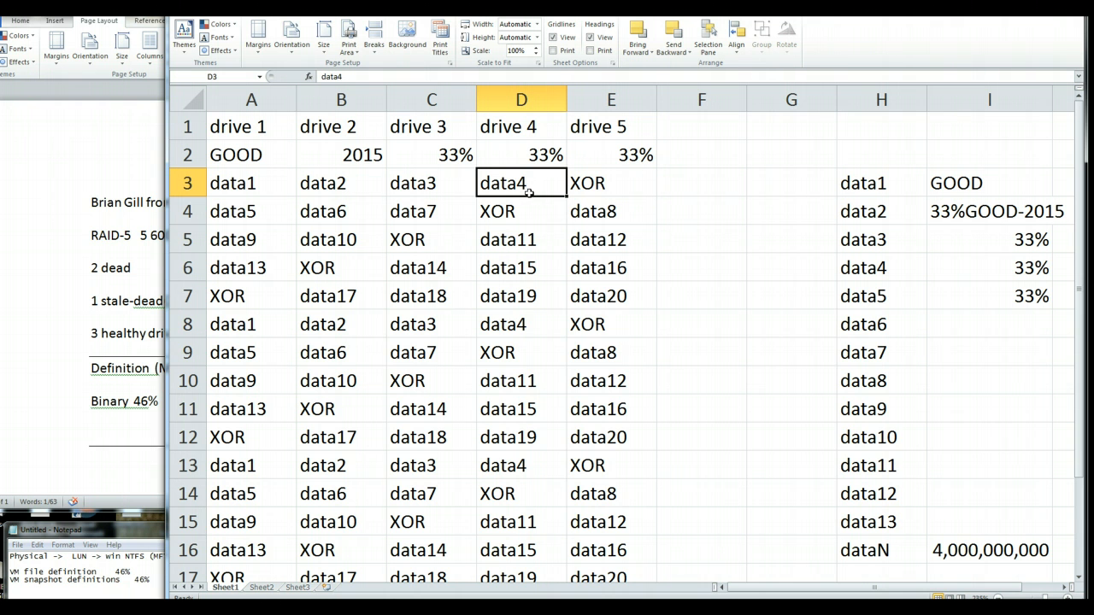
mouse_move(406, 181)
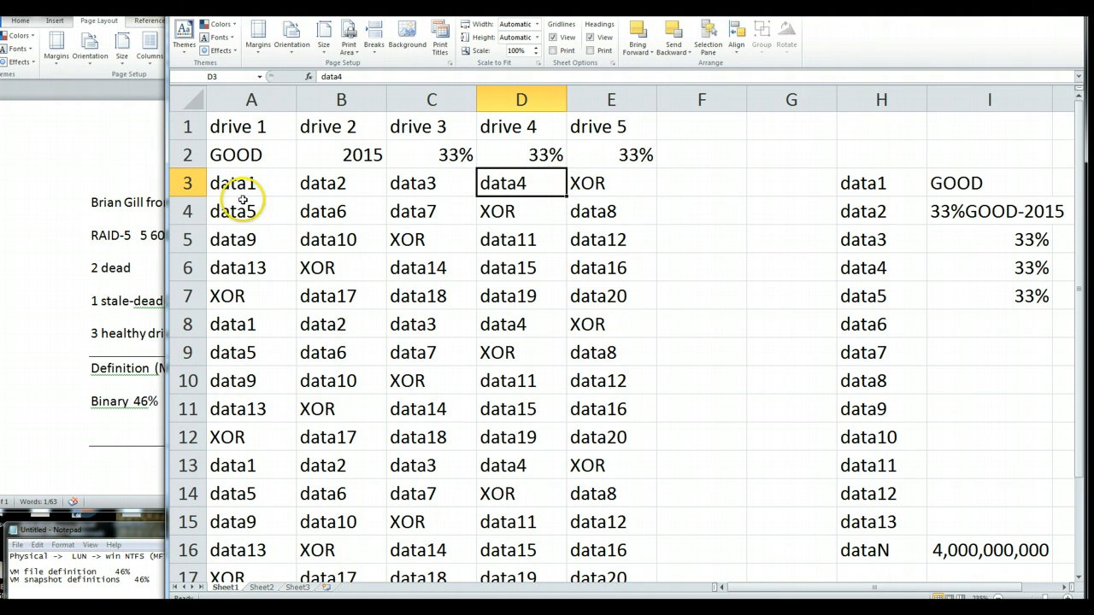
left_click(250, 212)
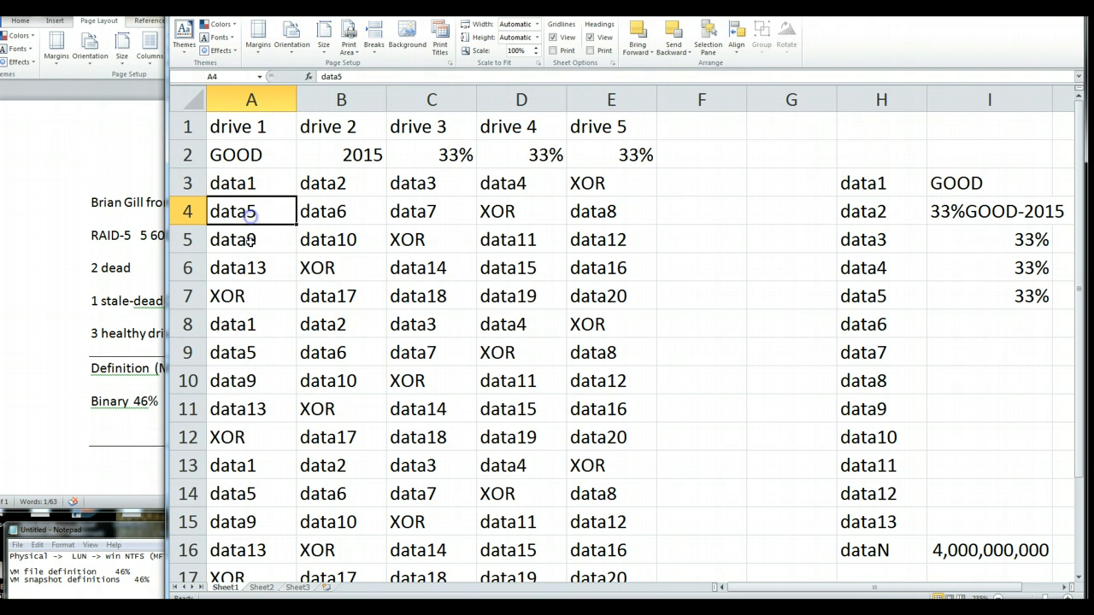
left_click(237, 267)
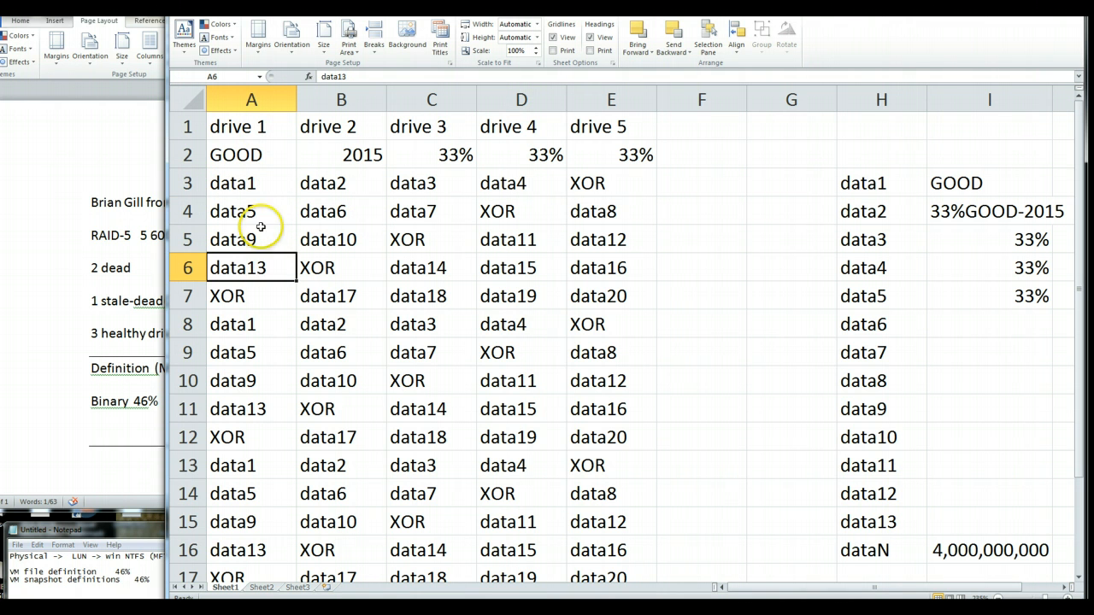
left_click(251, 296)
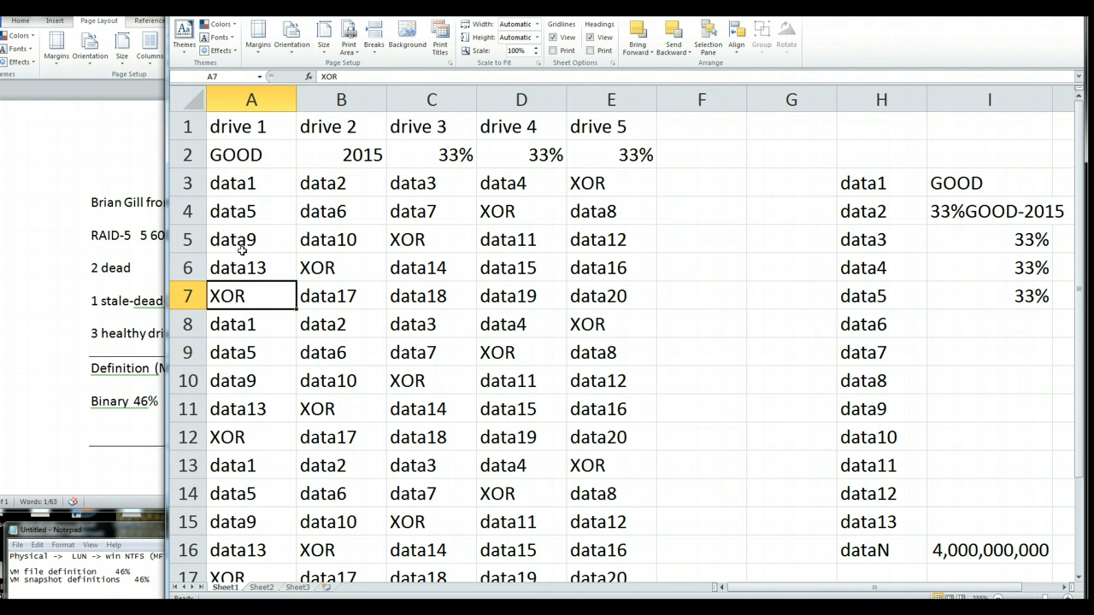
mouse_move(294, 244)
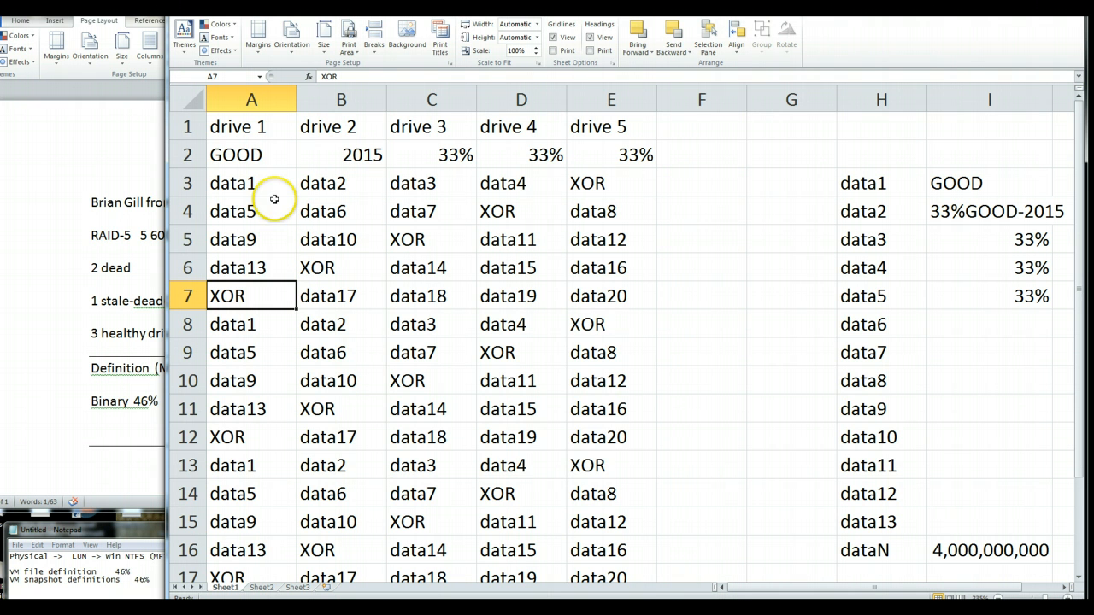
left_click(249, 181)
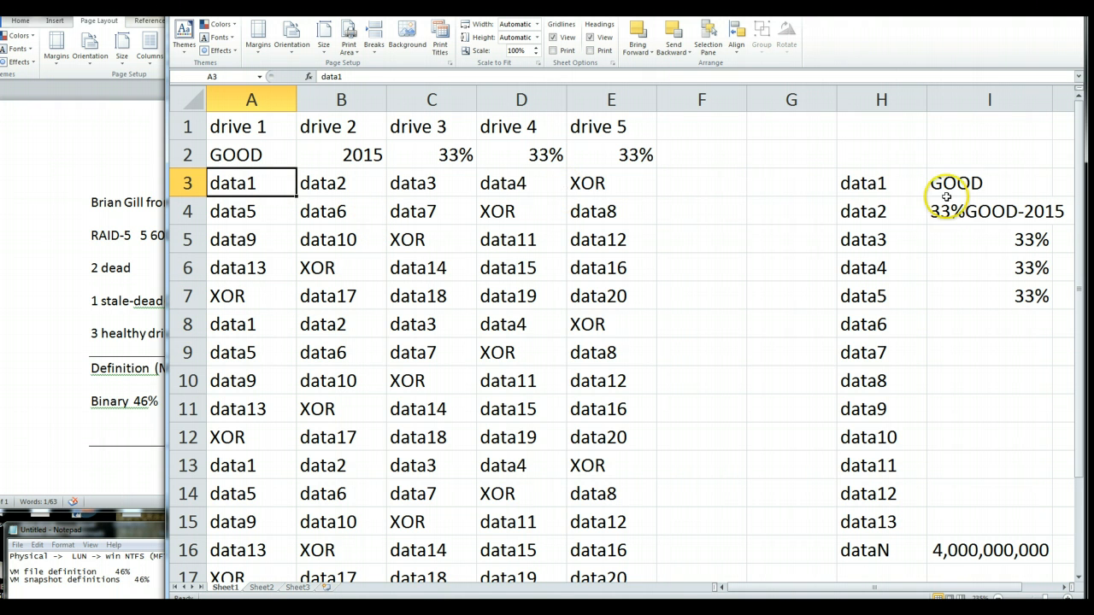
- Review the drive-status row: GOOD under drive 1, data2 under drive 2, 33% under drives 3 and 5
left_click(243, 154)
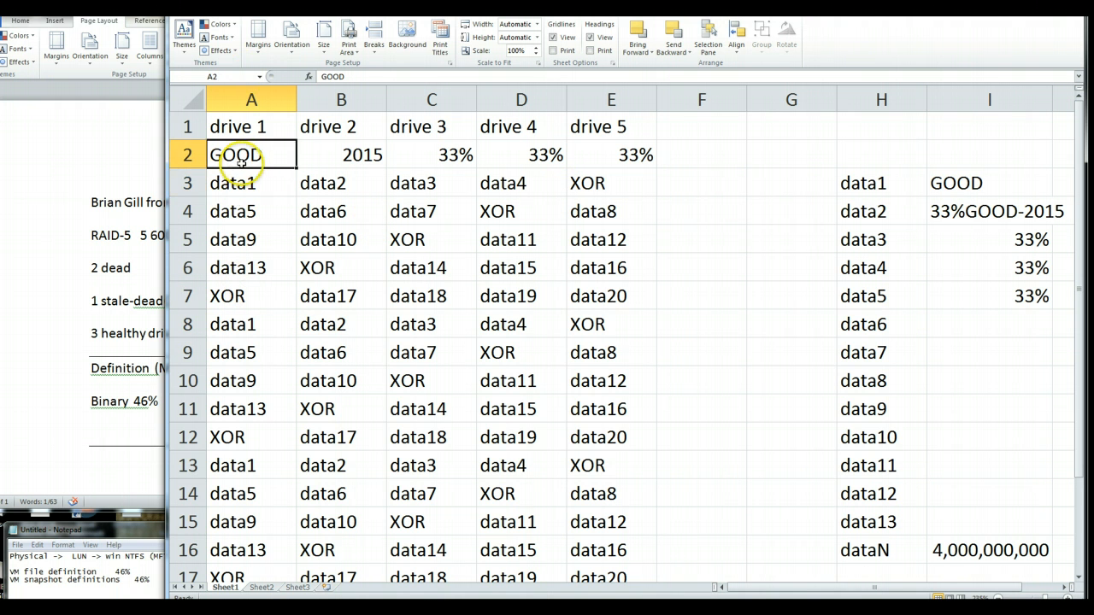
mouse_move(790, 188)
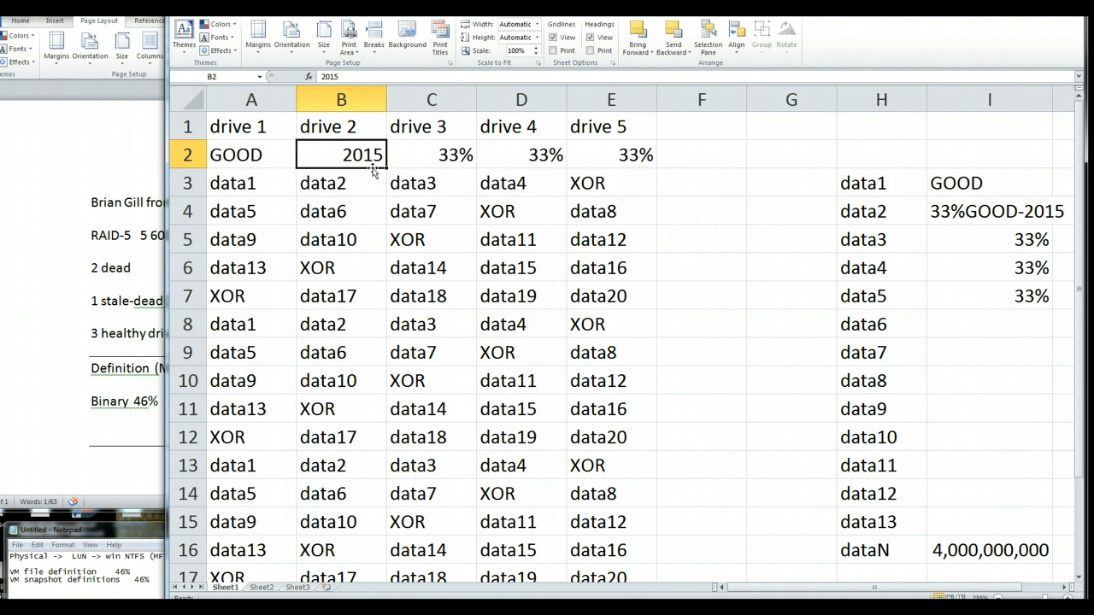
left_click(342, 183)
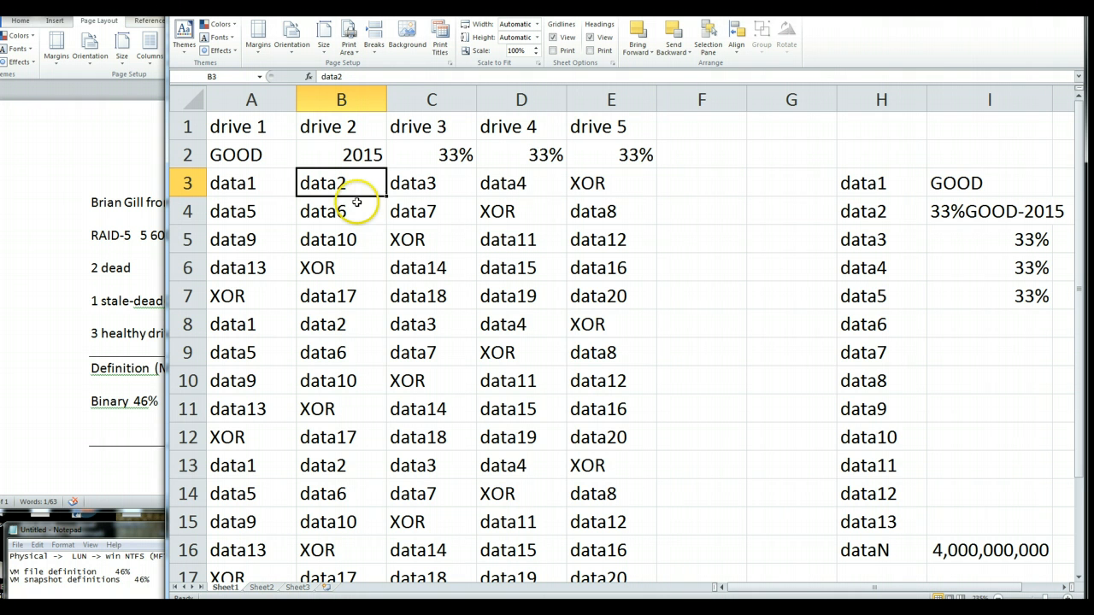
left_click(431, 153)
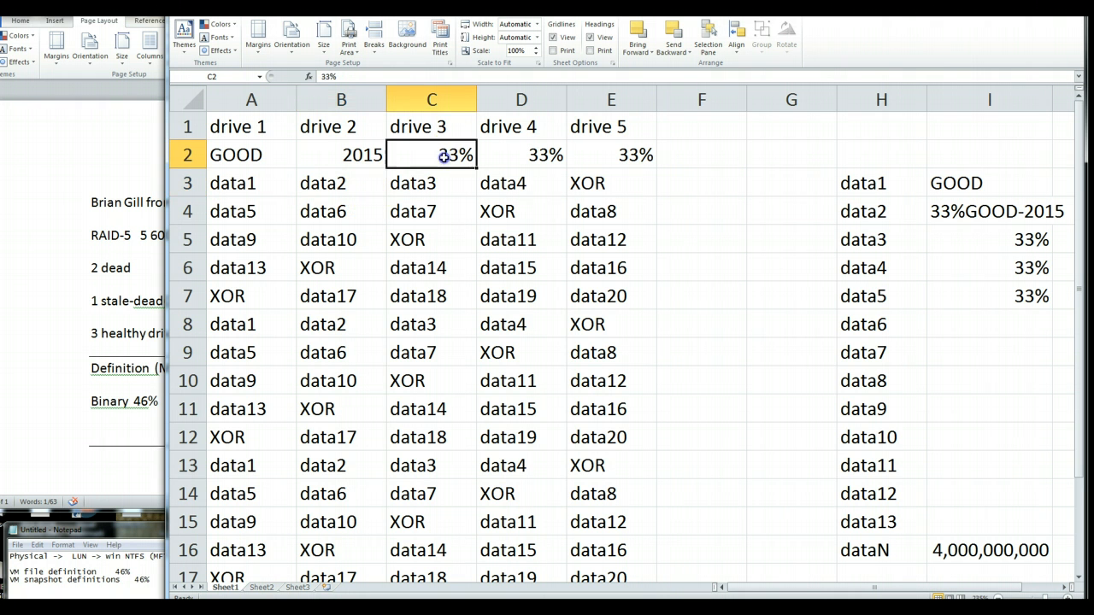
left_click(612, 153)
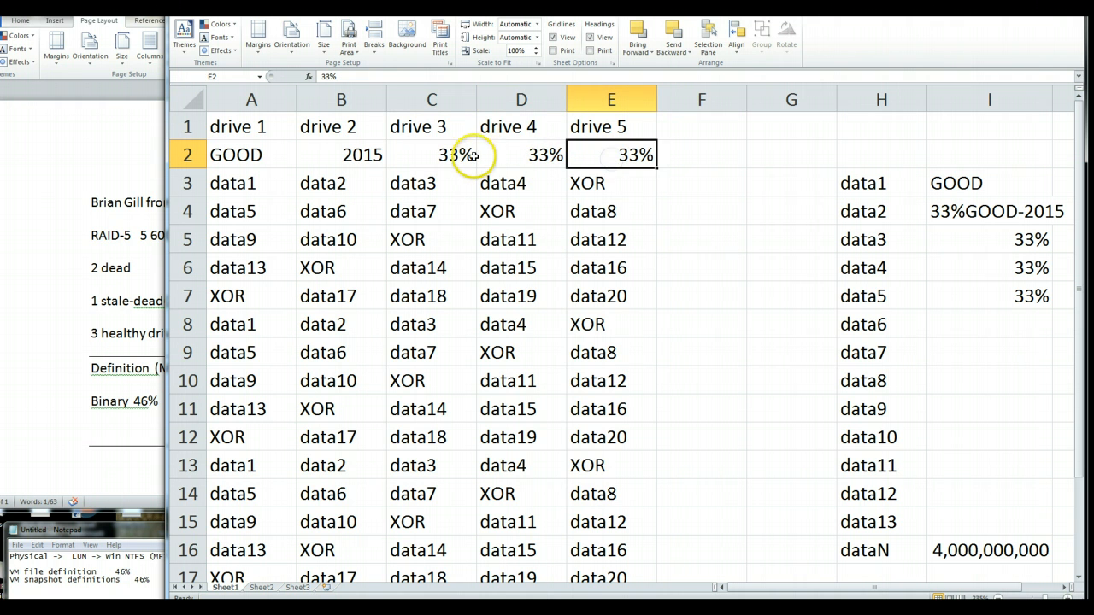
mouse_move(607, 160)
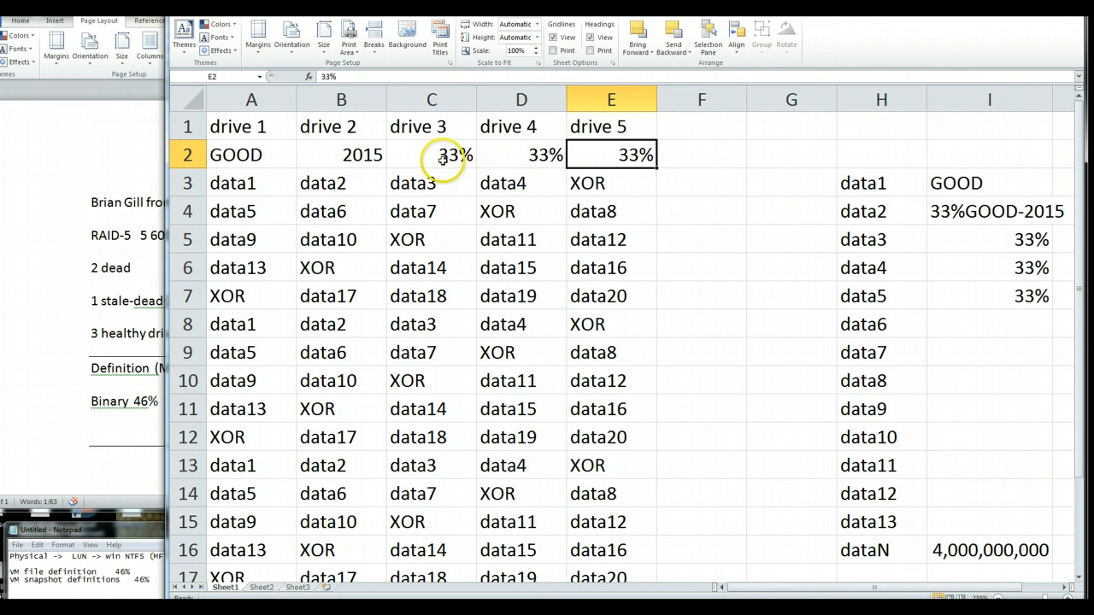
left_click(430, 154)
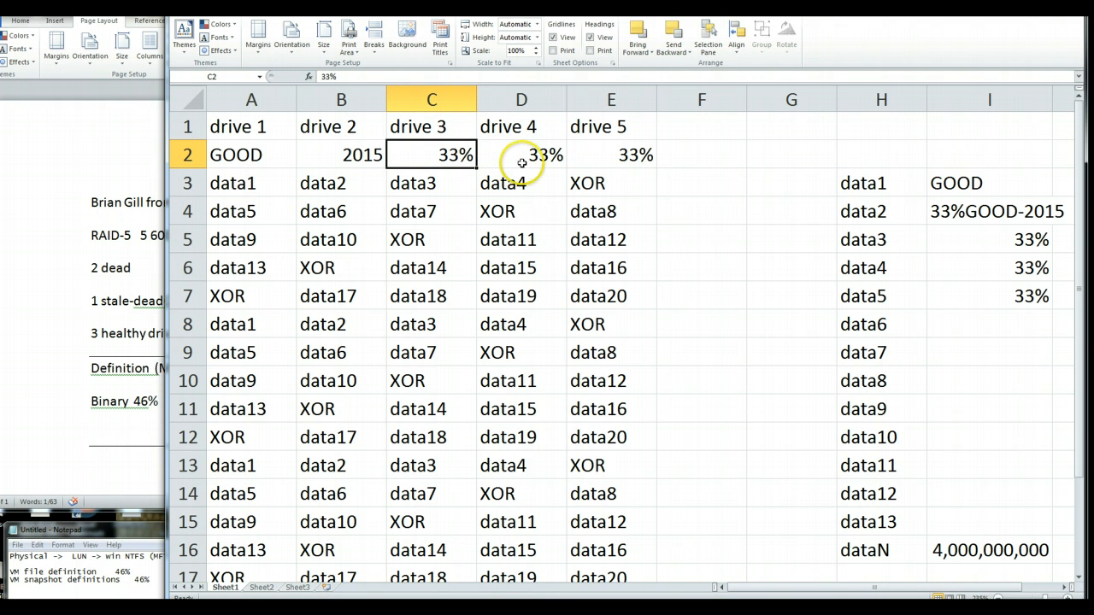
mouse_move(333, 143)
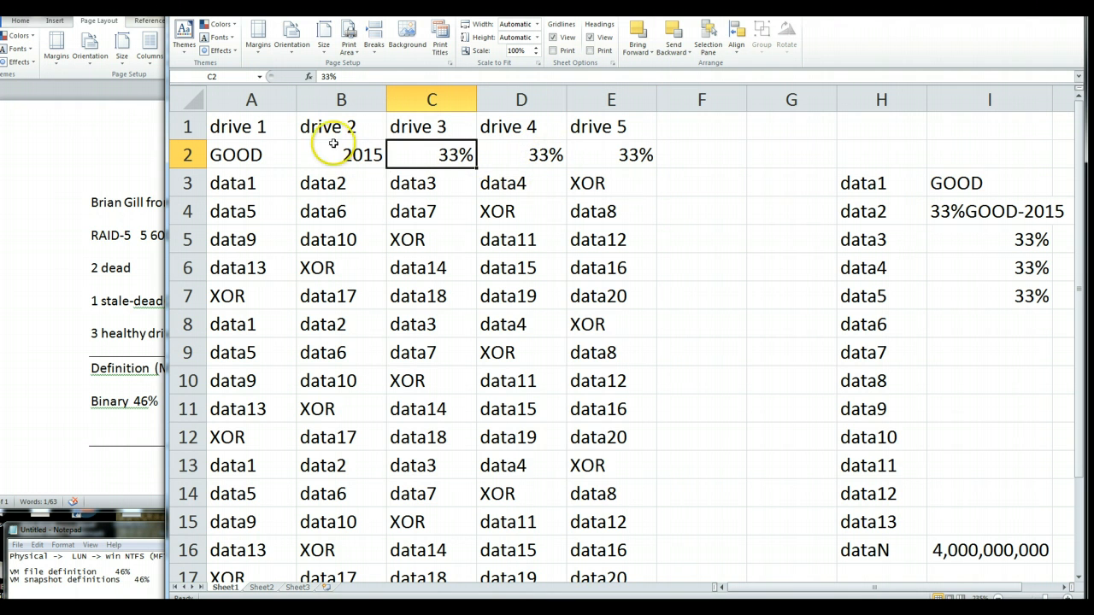
left_click(610, 153)
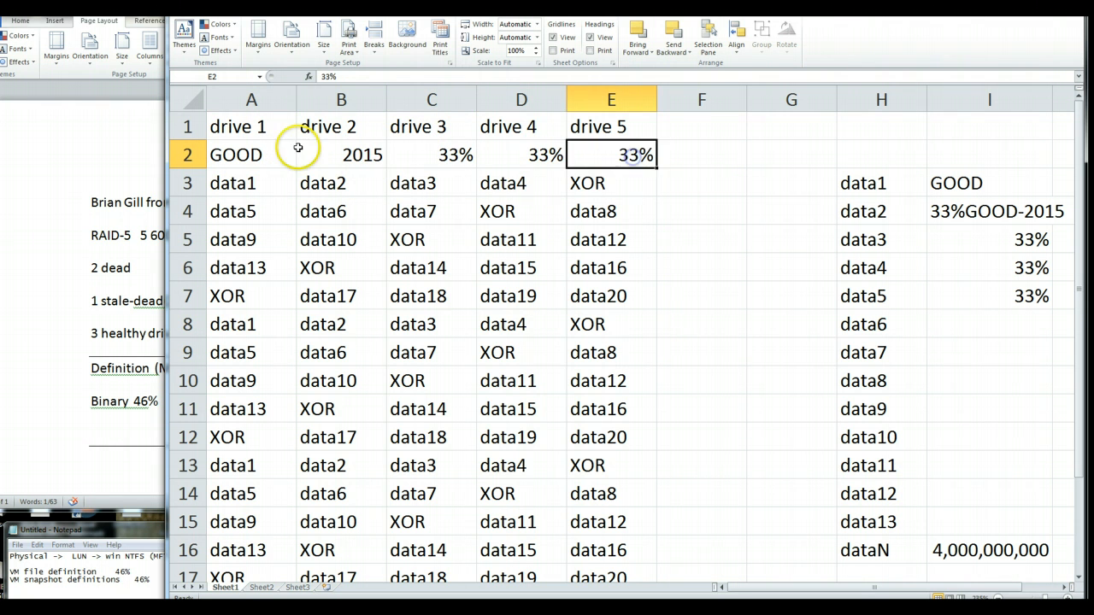
left_click(430, 154)
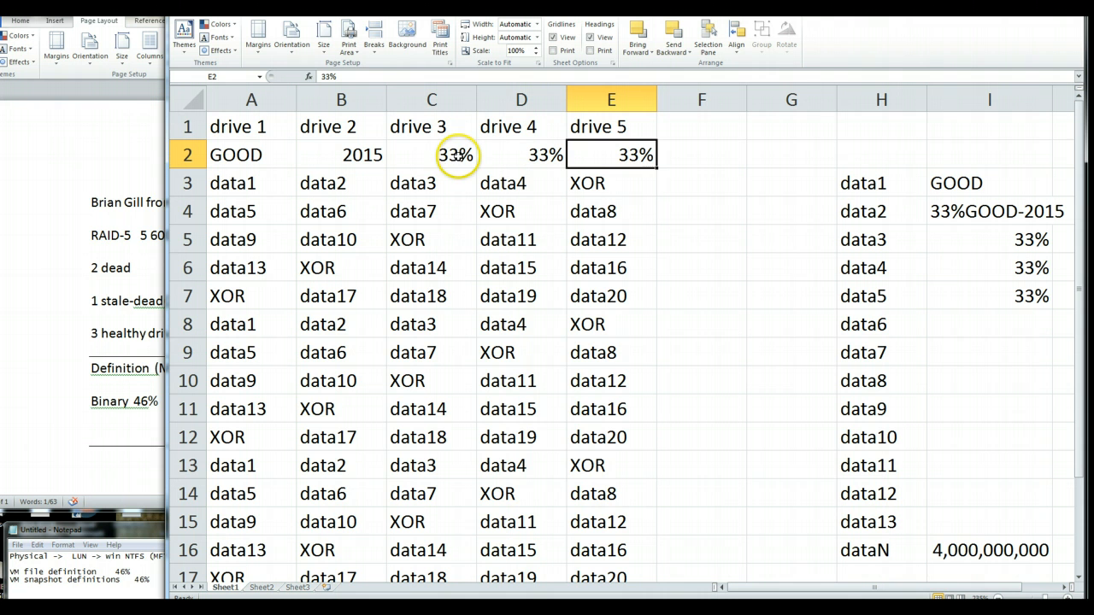
mouse_move(448, 176)
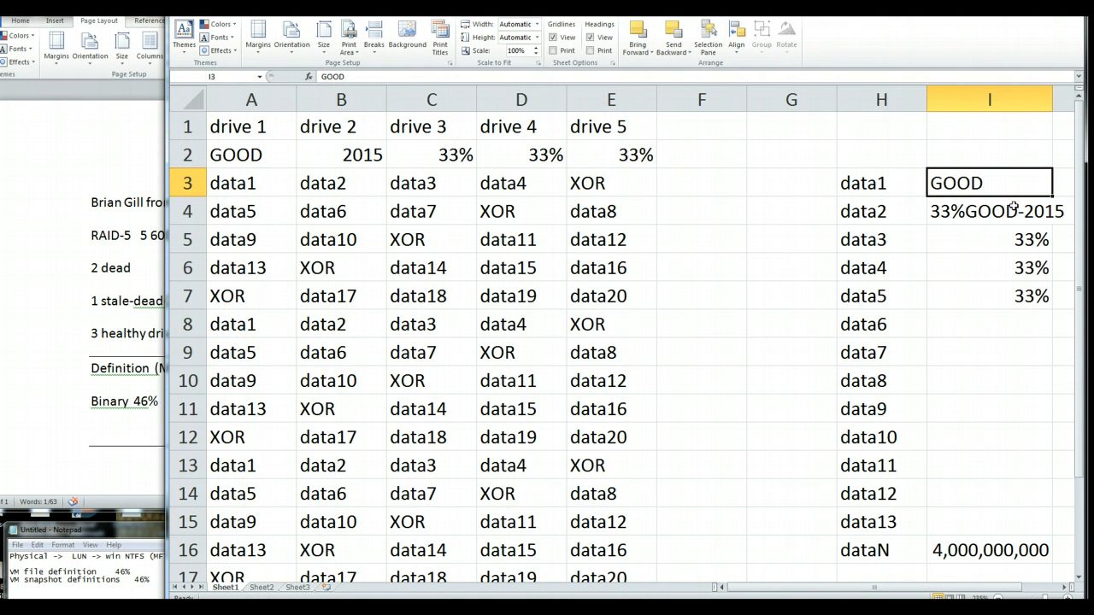
- Check the column I notes 33%GOOD-2015 for data2 and 33% for data3 before repeating them downward
left_click(988, 212)
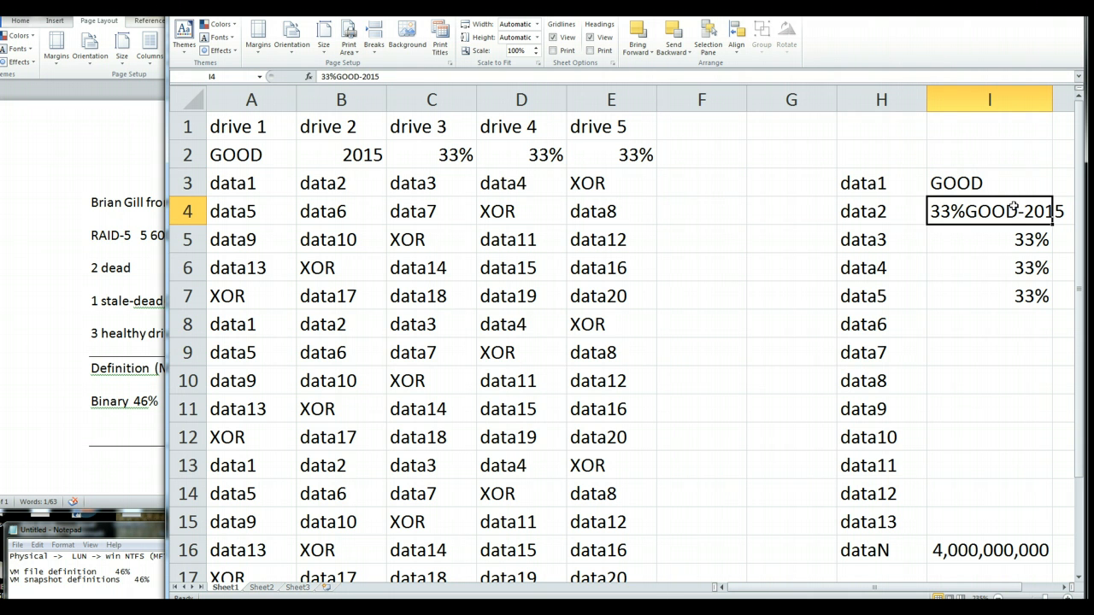
left_click(988, 266)
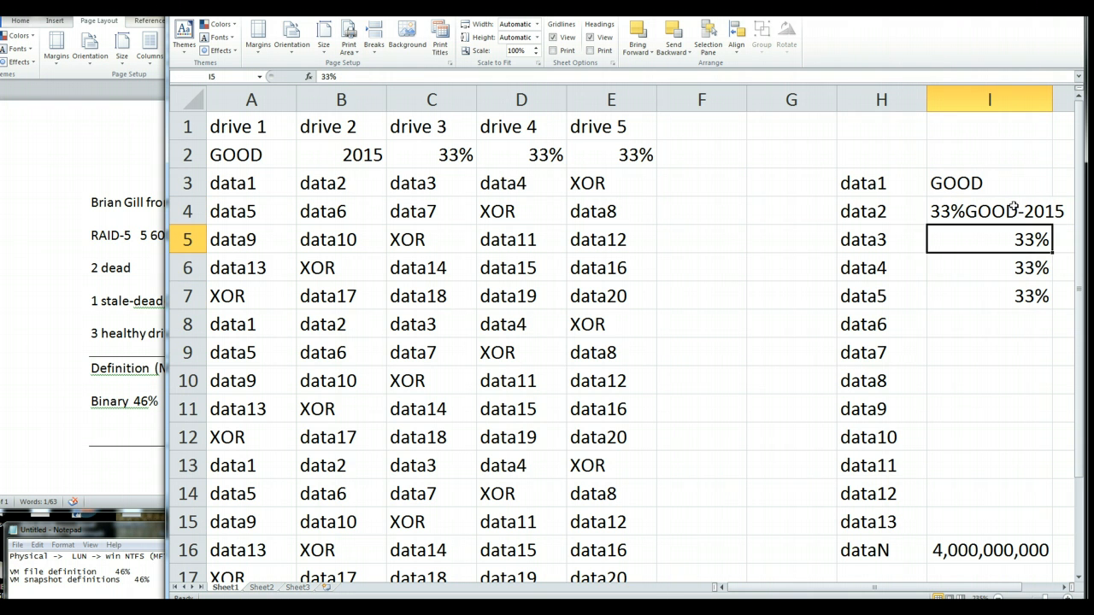
left_click(988, 183)
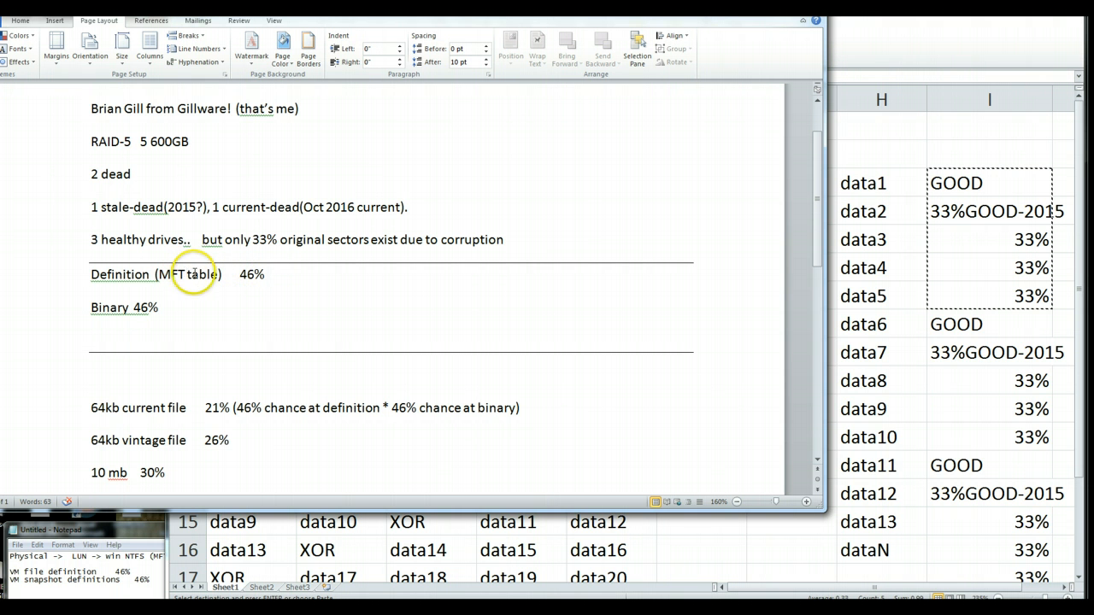
- Bring the Word recovery-odds page (64kb 21%, vintage 26%, 10 mb 30%) to the front
double_click(171, 273)
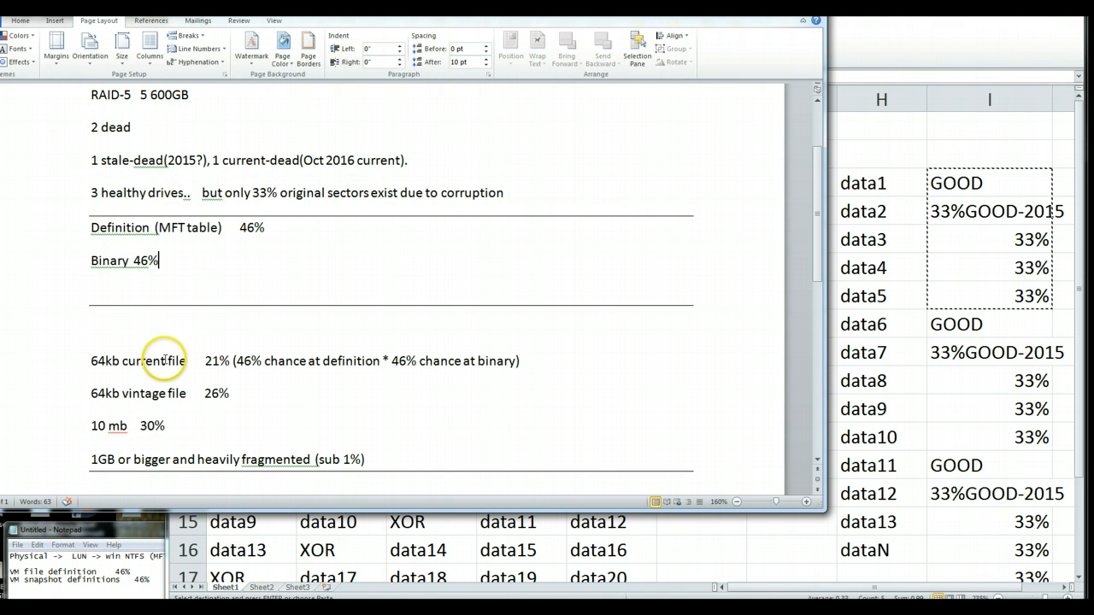
double_click(143, 361)
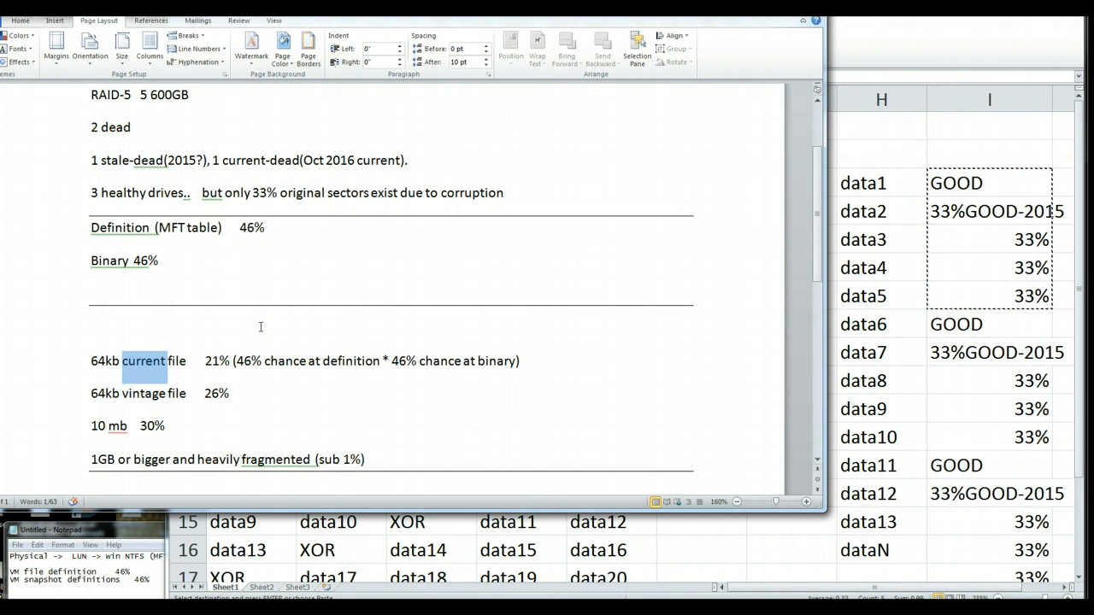
mouse_move(311, 277)
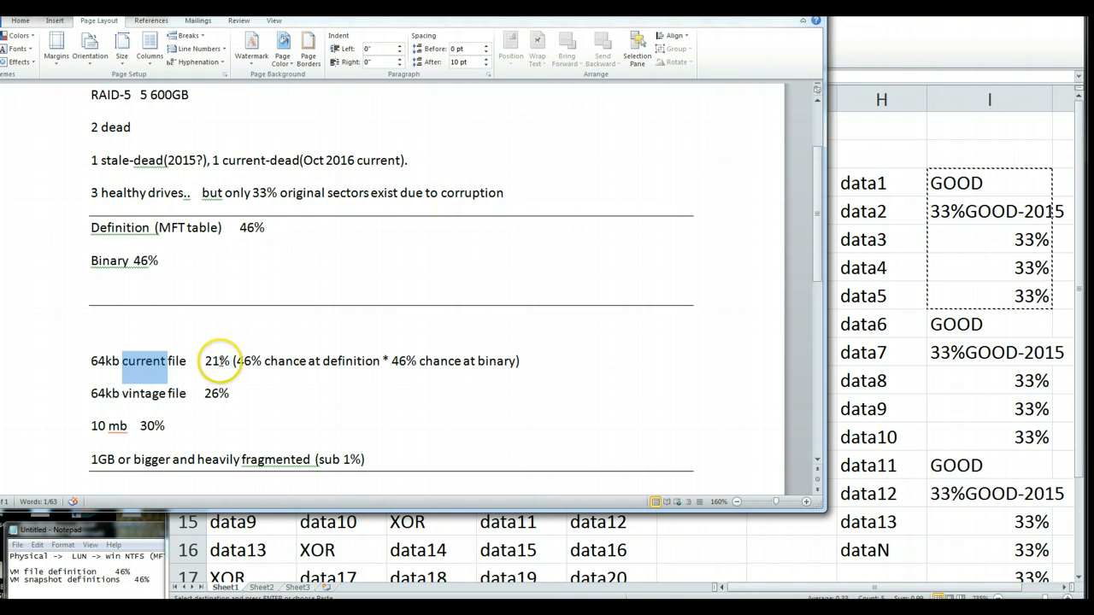
left_click(176, 316)
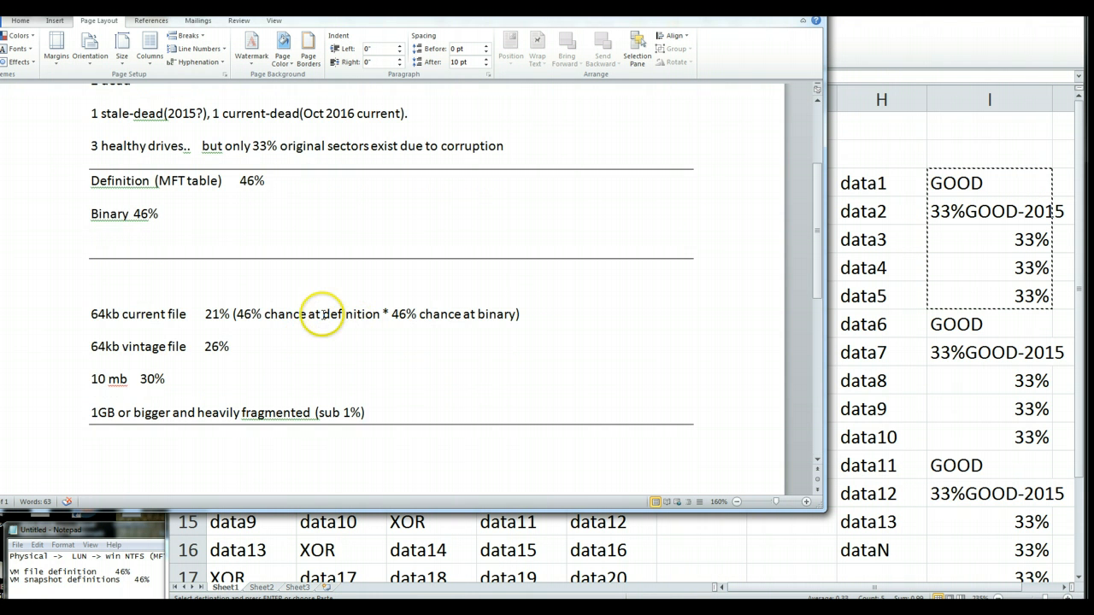
- Change the 10 mb file's recovery estimate from 30% to 10%
double_click(150, 380)
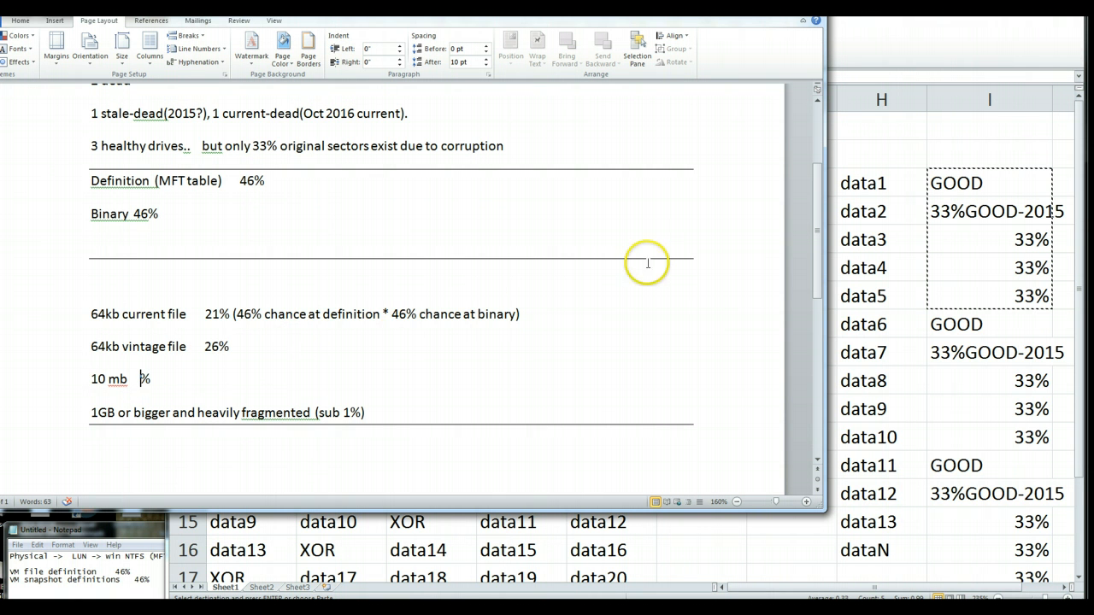
mouse_move(344, 335)
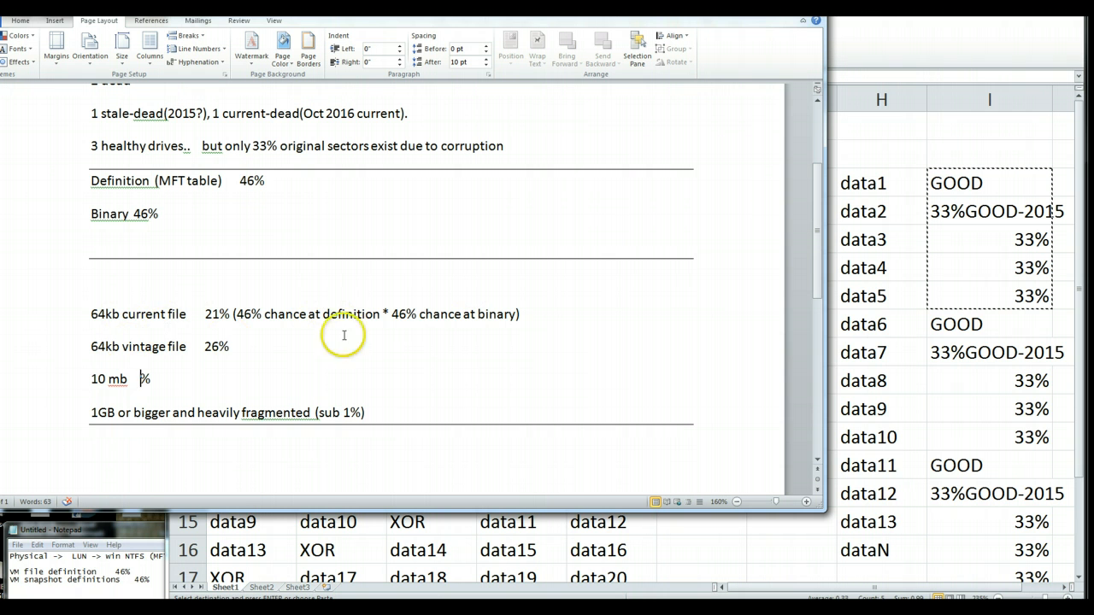
mouse_move(1034, 260)
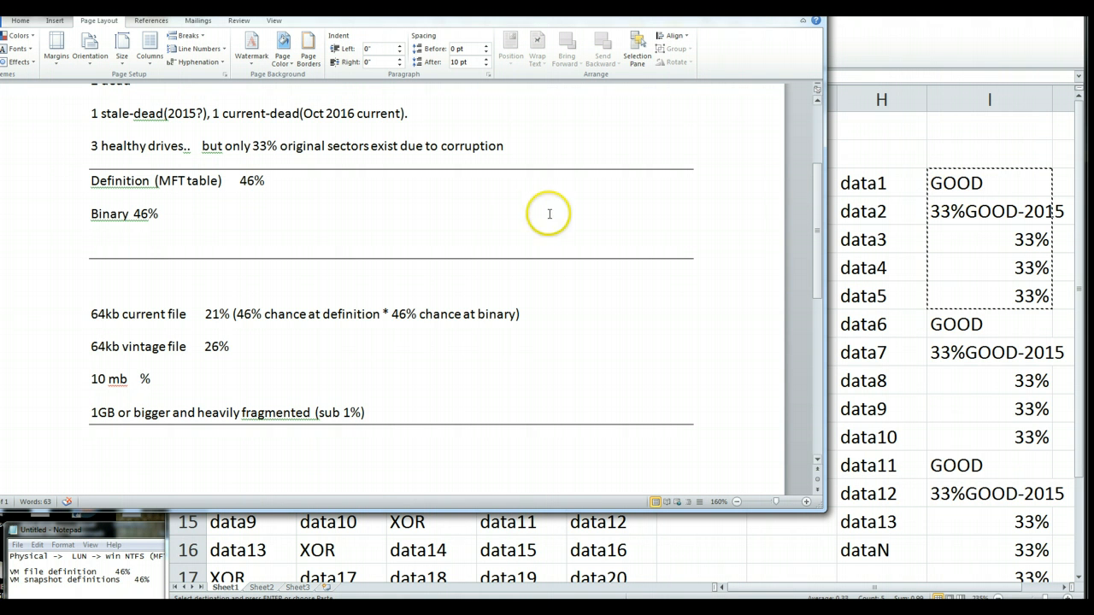
mouse_move(195, 332)
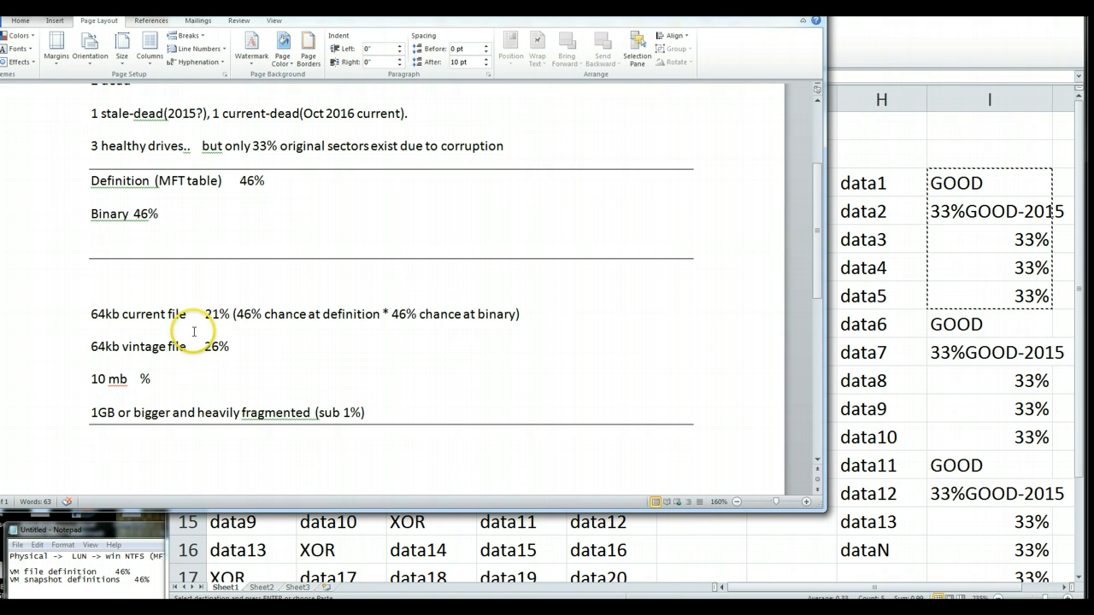
mouse_move(171, 379)
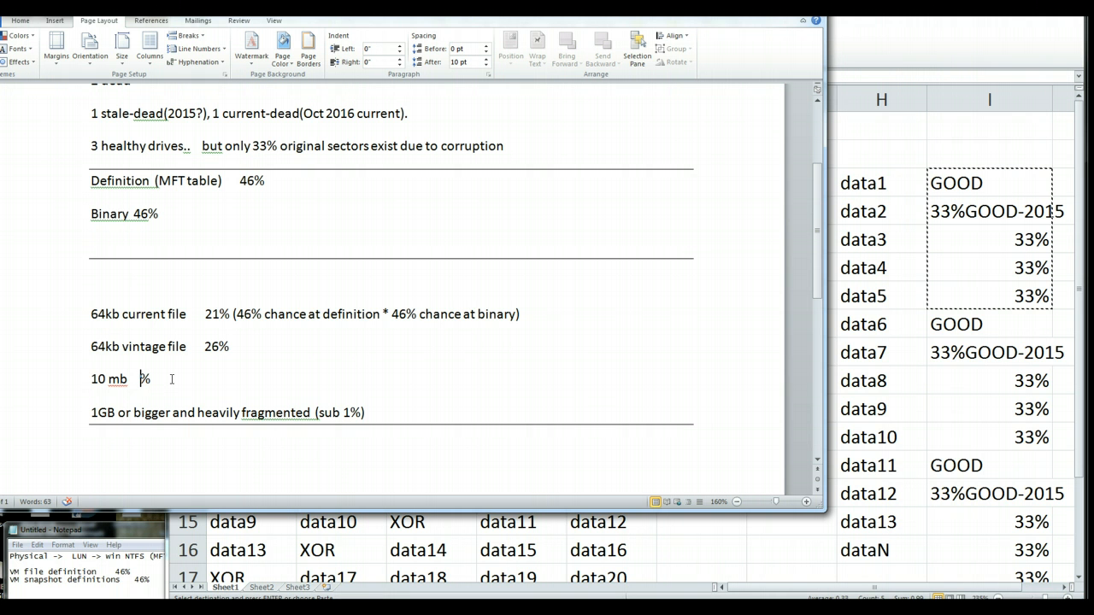
type("10")
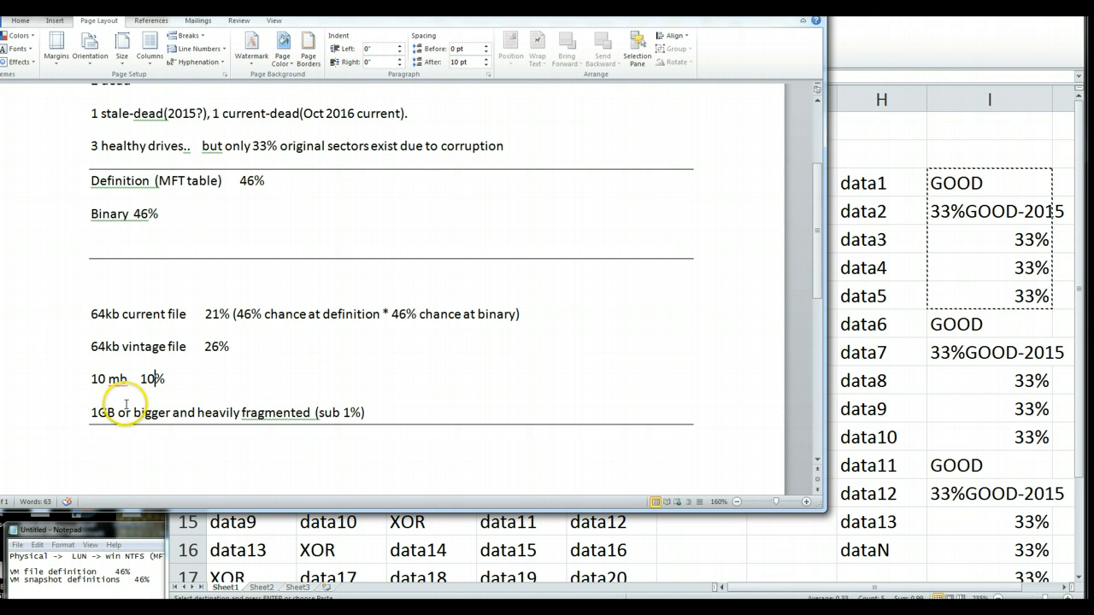
mouse_move(274, 379)
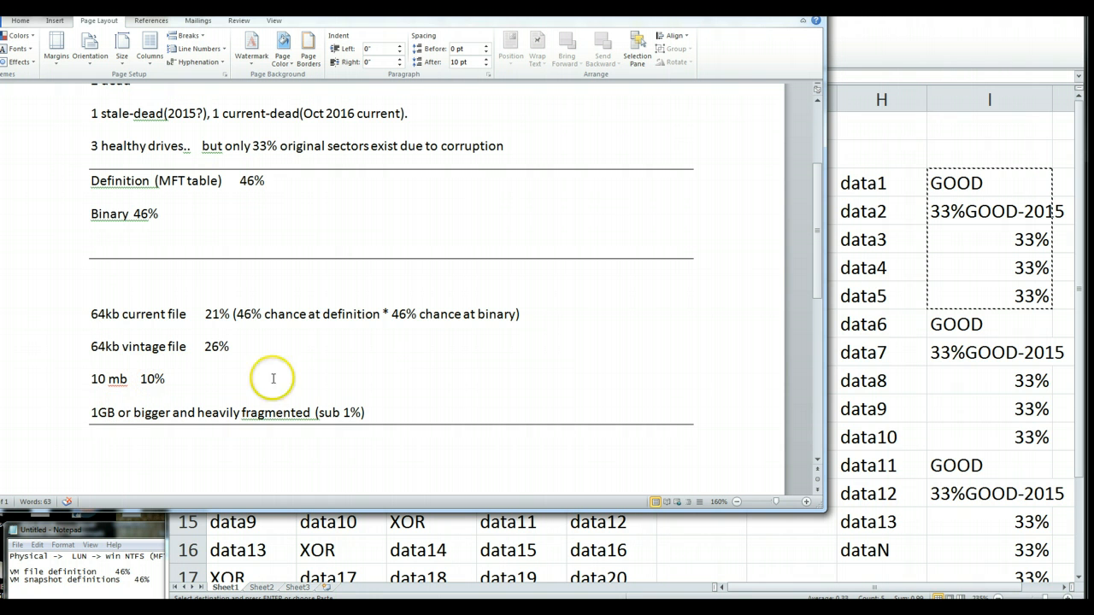
mouse_move(981, 357)
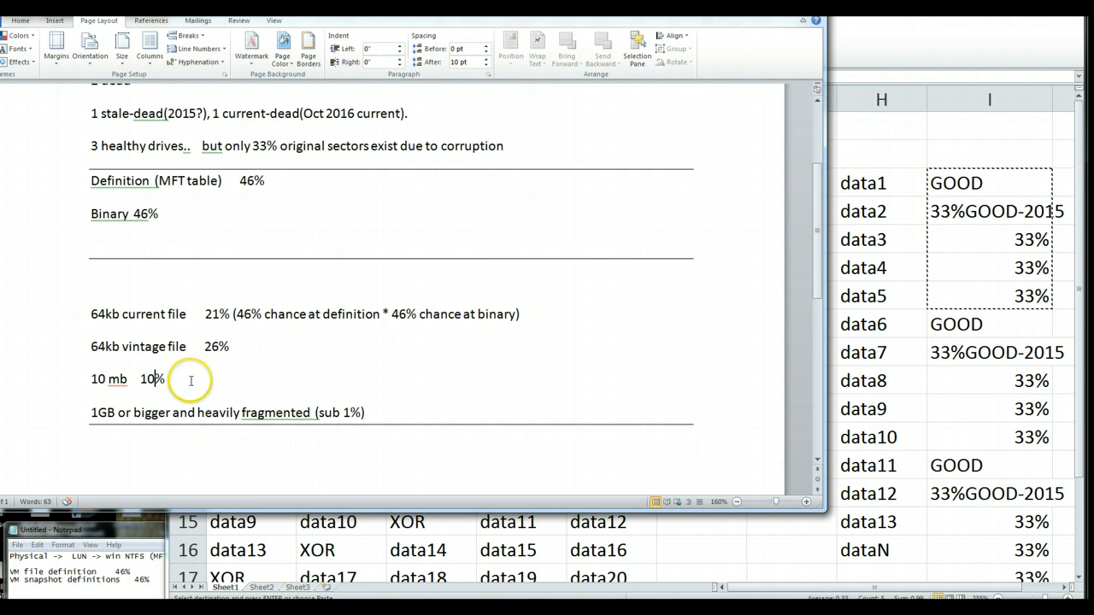
mouse_move(134, 418)
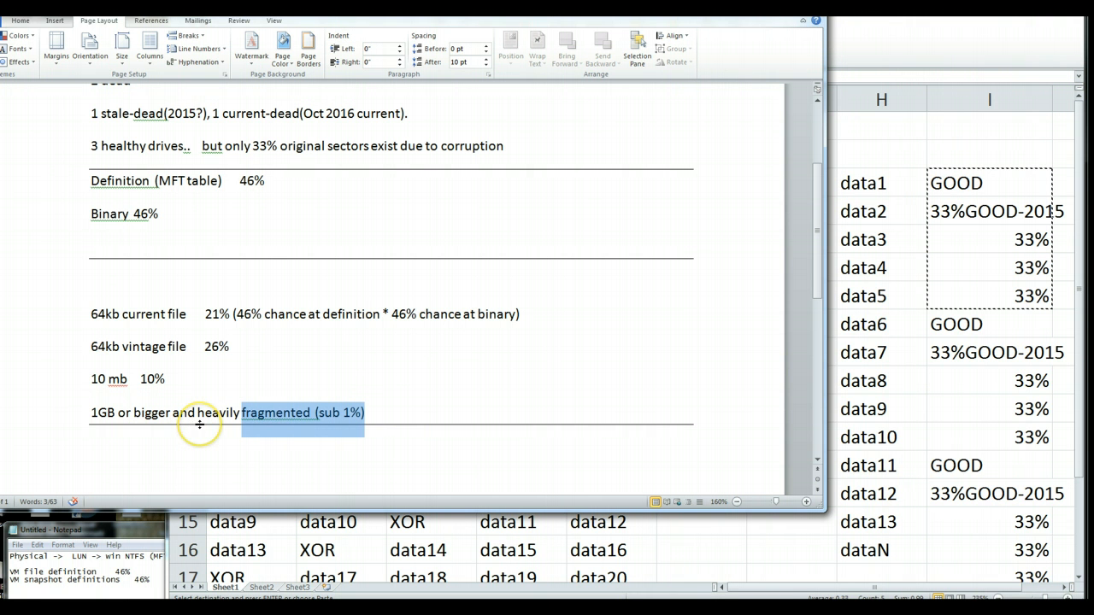
mouse_move(301, 181)
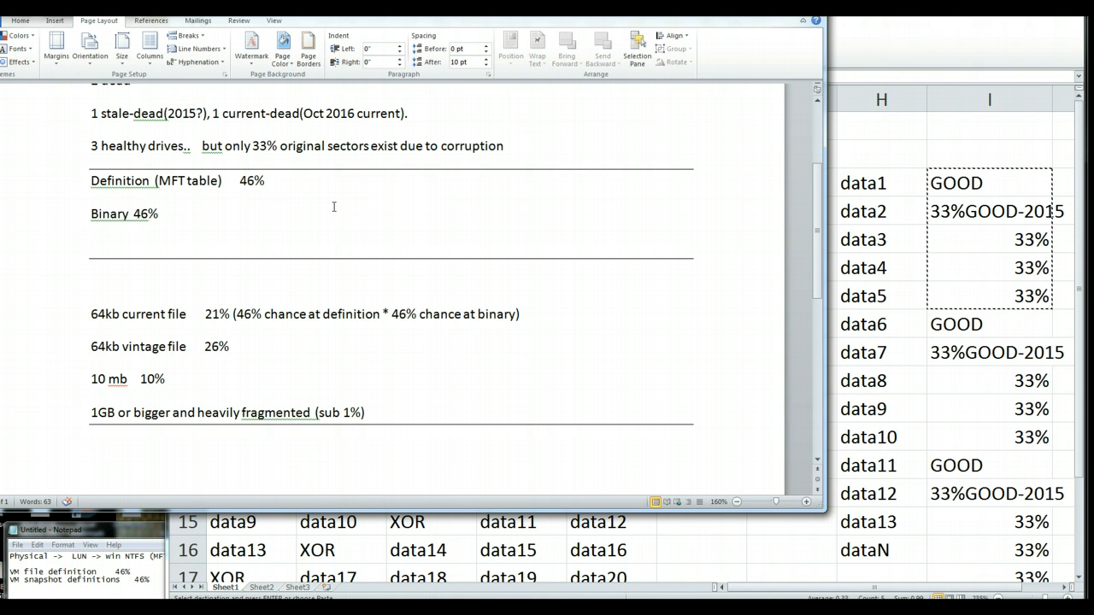
mouse_move(598, 216)
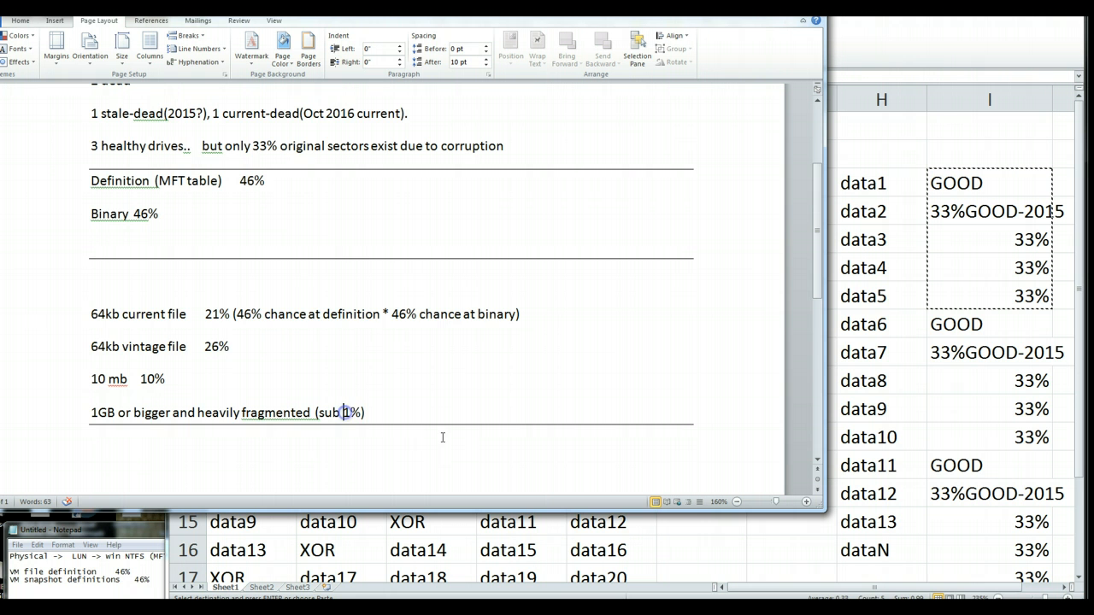
scroll("down", 3)
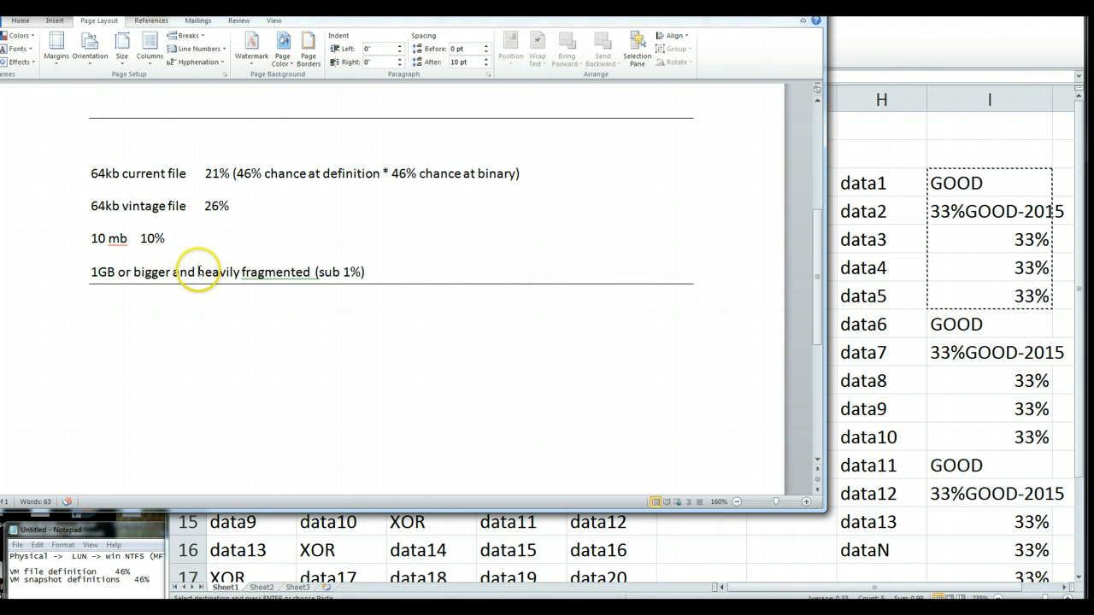
left_click(342, 271)
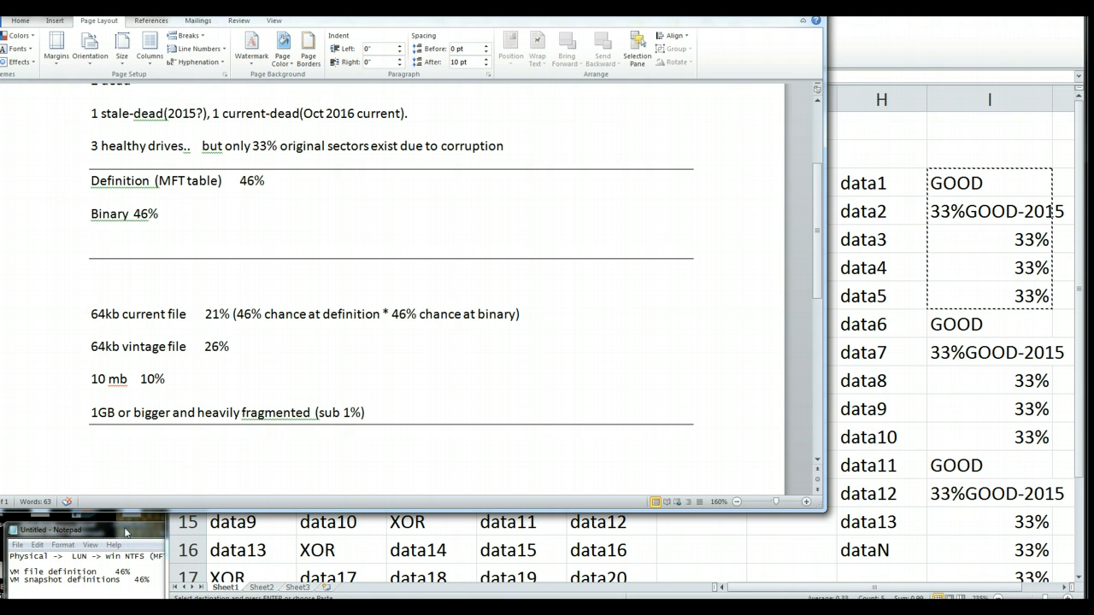
left_click(342, 412)
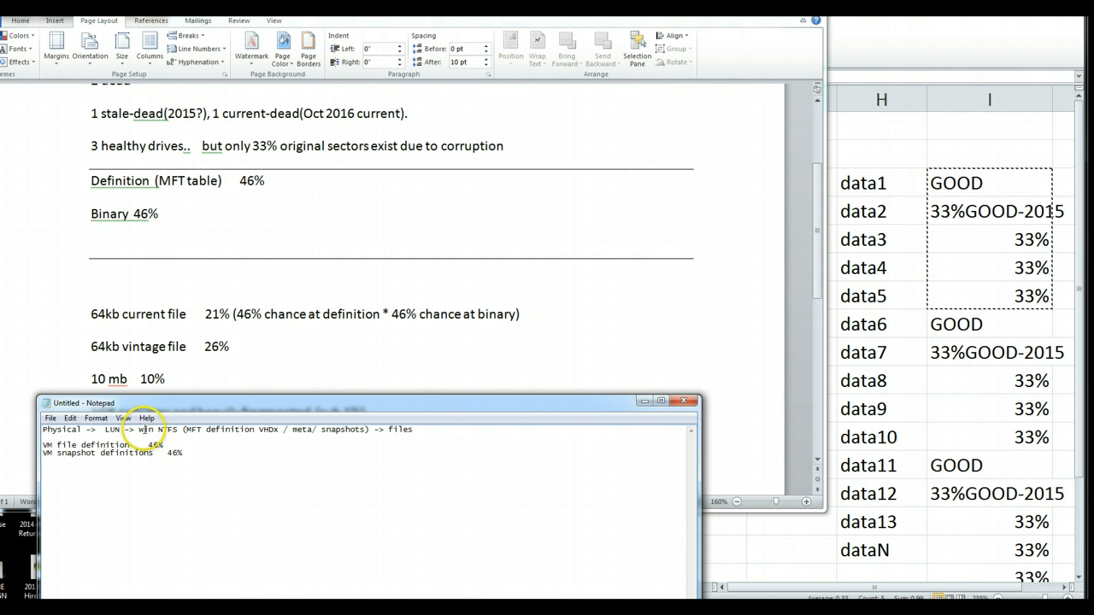
mouse_move(243, 434)
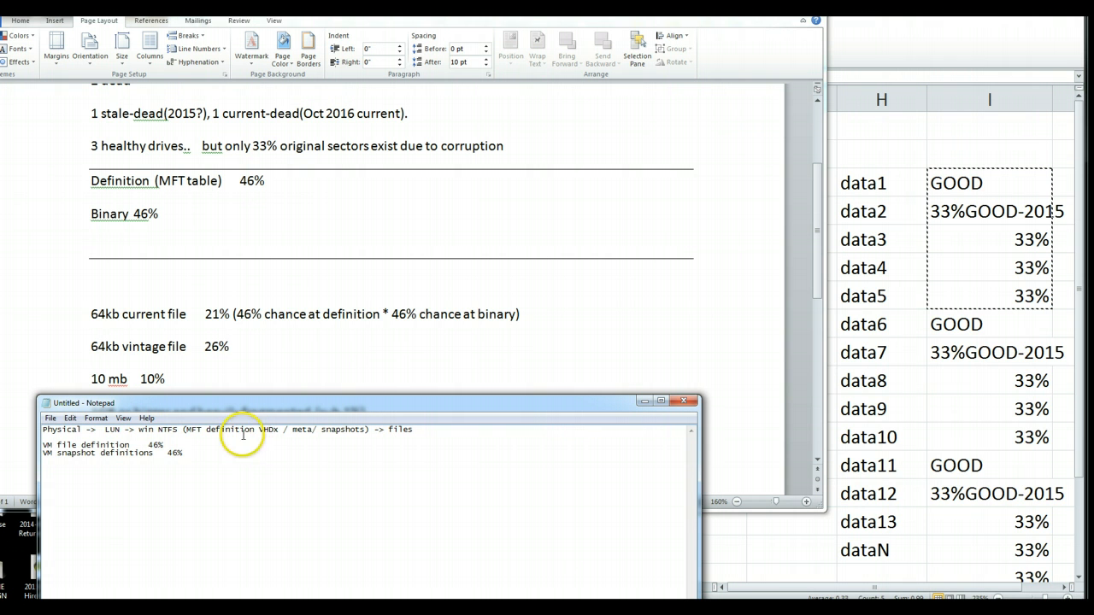
mouse_move(184, 434)
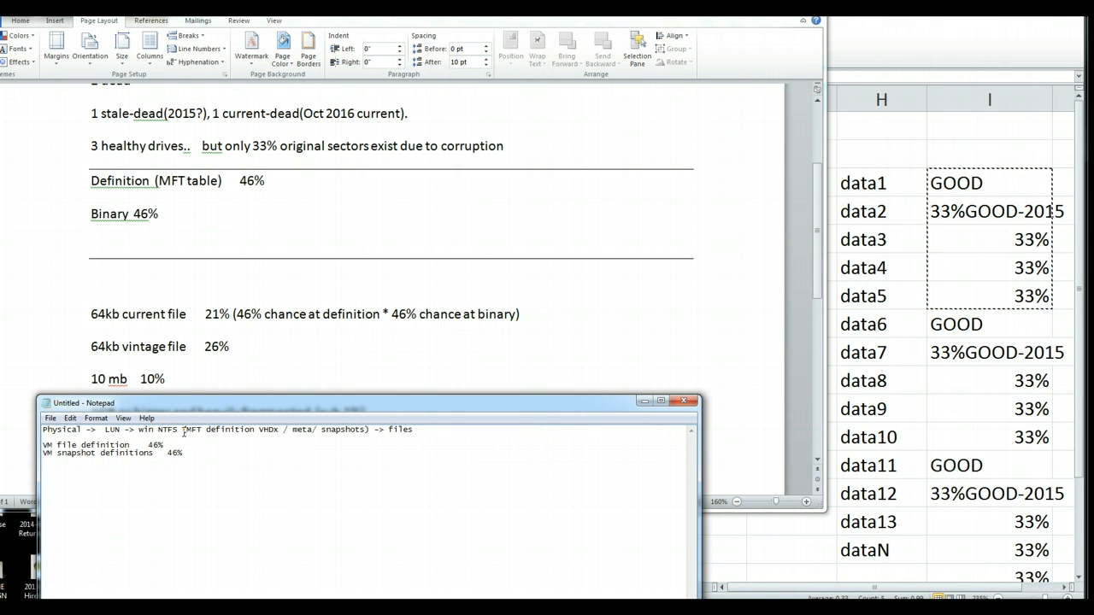
- Highlight VHDX in the NTFS-to-files definition trace line, leaving it unchanged
double_click(263, 429)
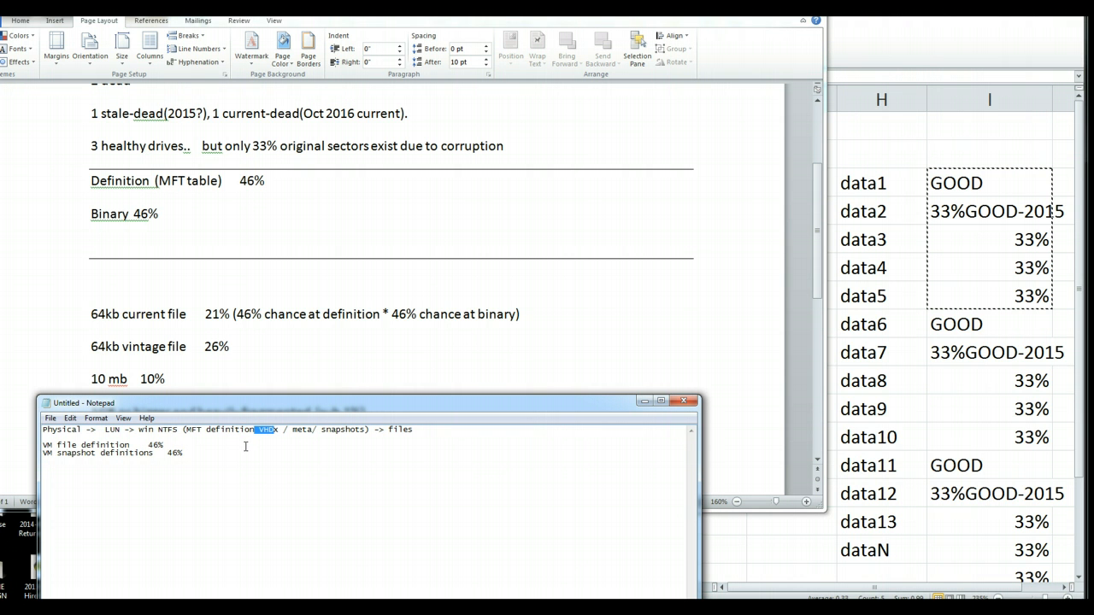
mouse_move(333, 425)
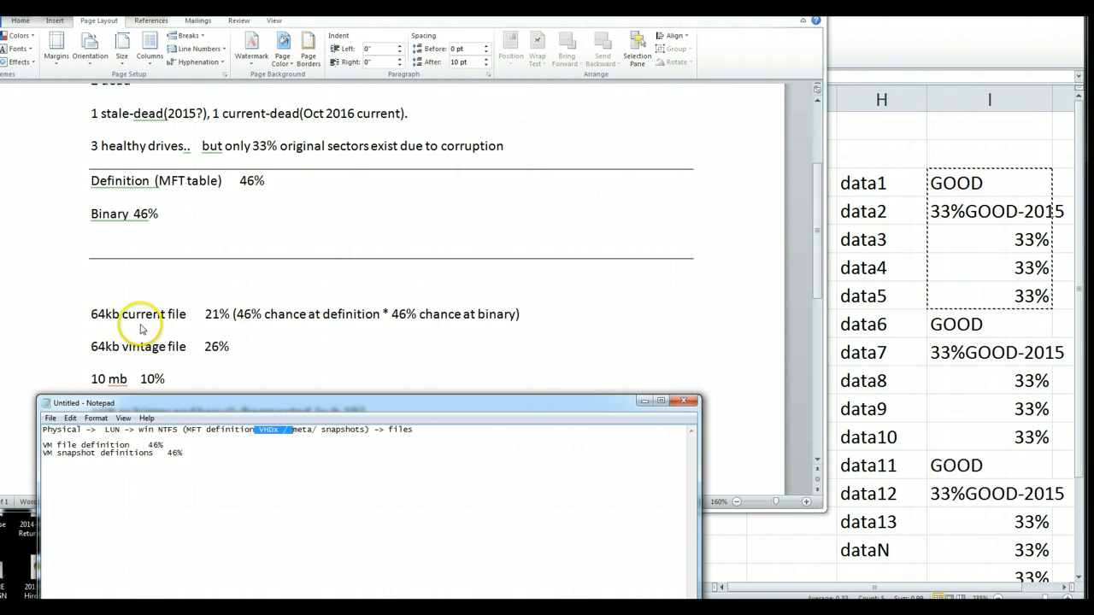
mouse_move(169, 282)
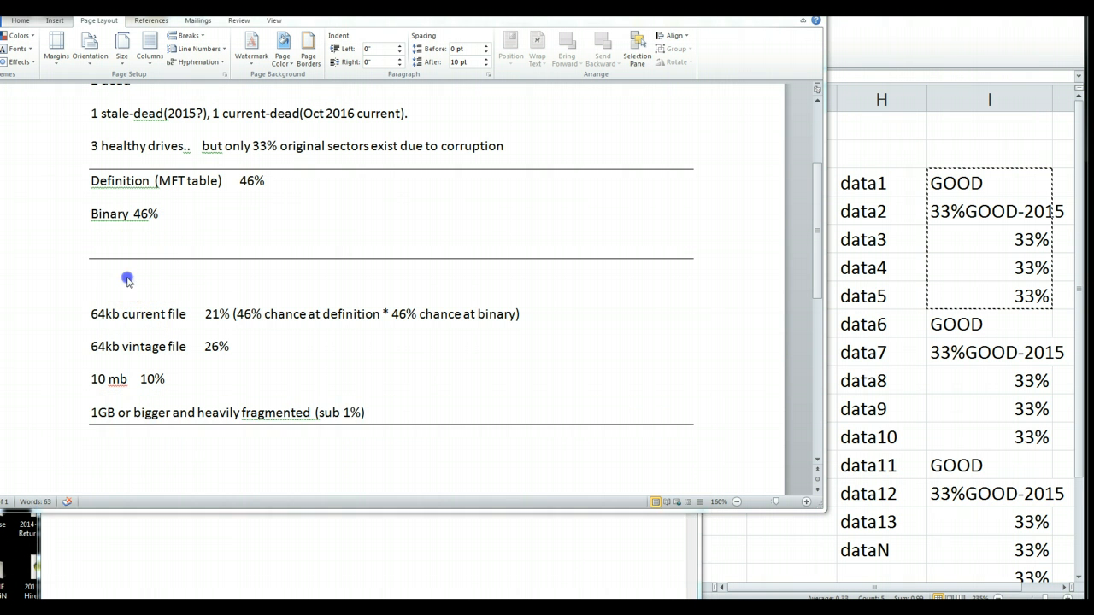
- Add the line '46% VHDX file definition' above the 64kb current file odds
type("36")
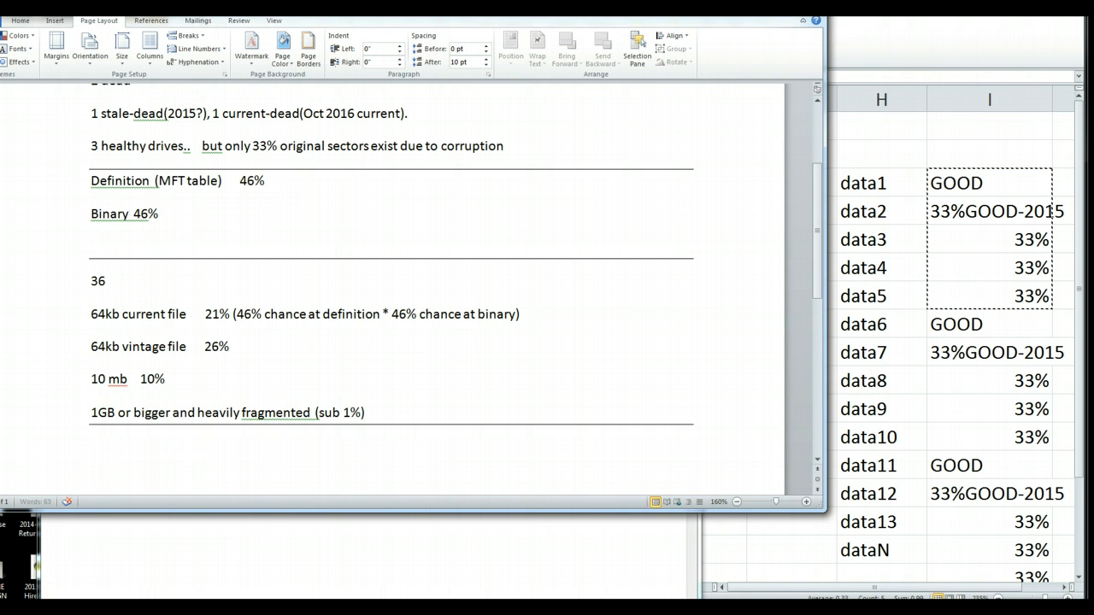
type("46%")
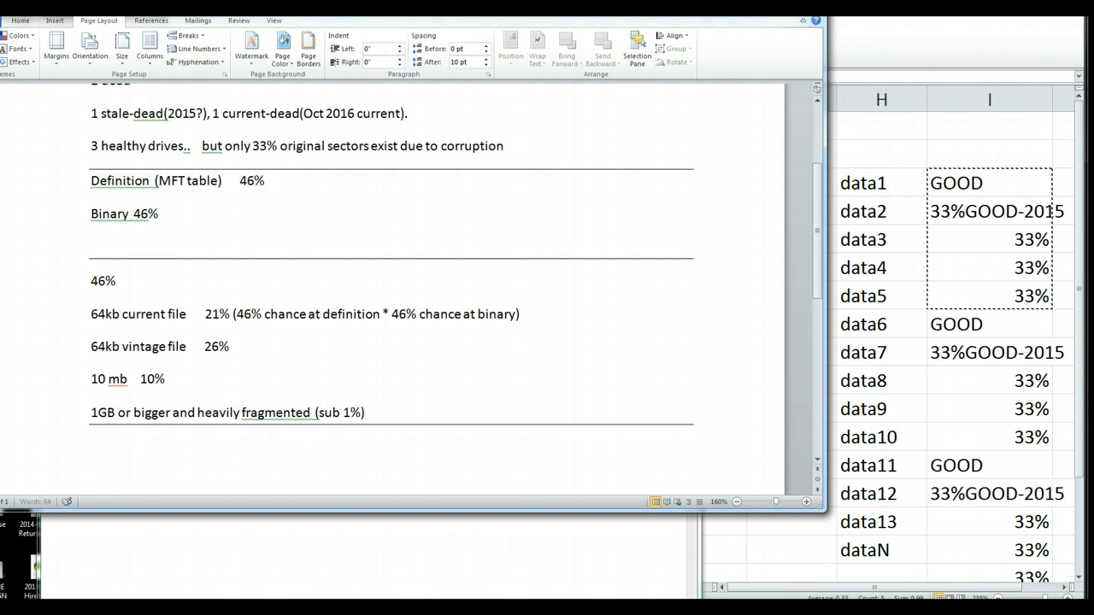
type("VM")
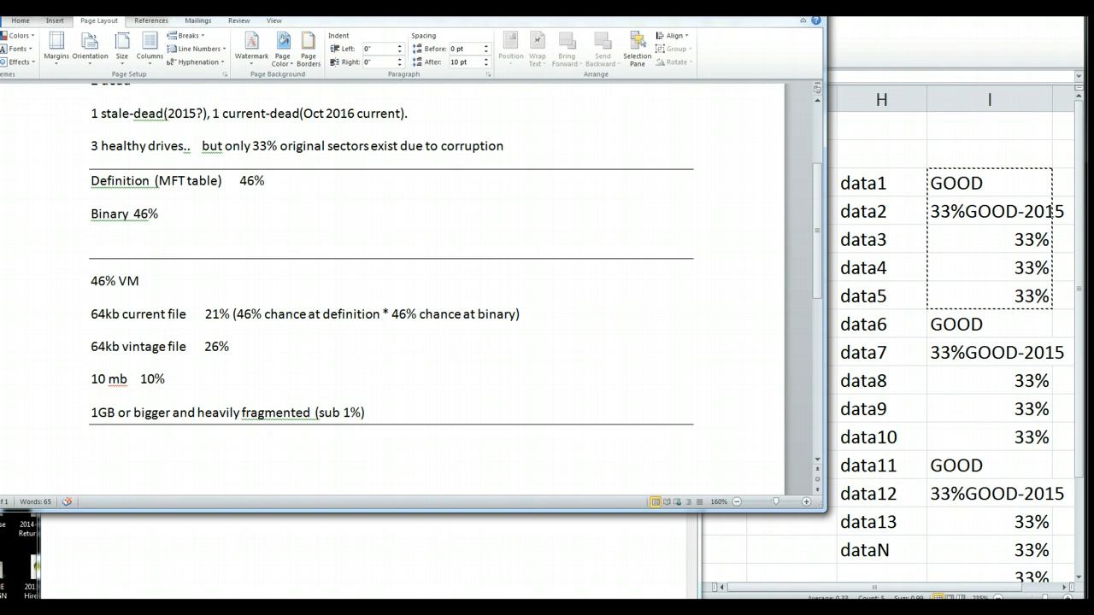
type("VHD")
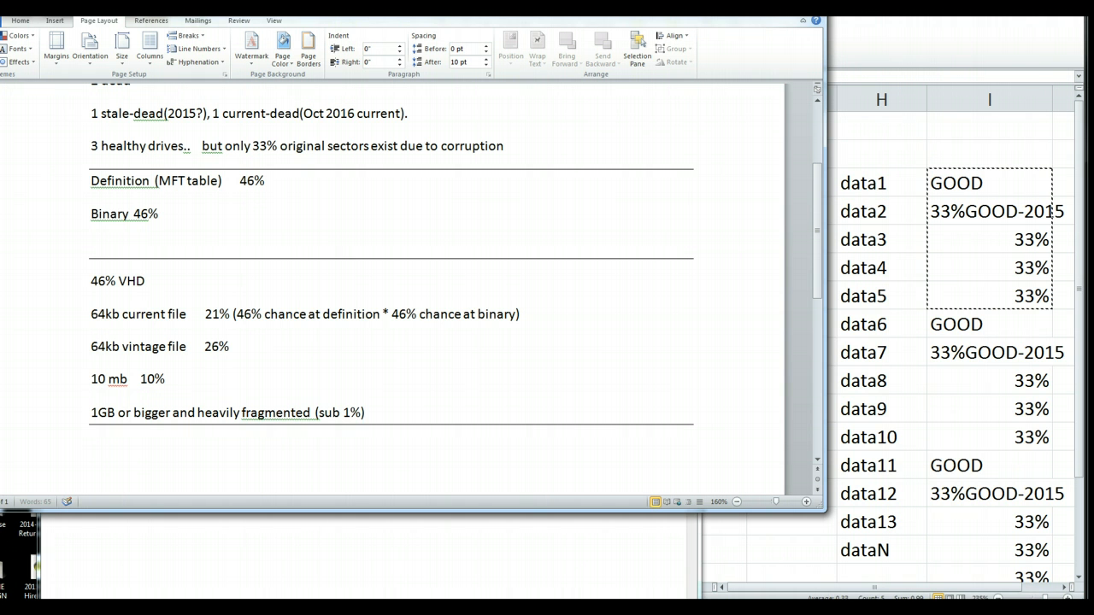
type("X file defin")
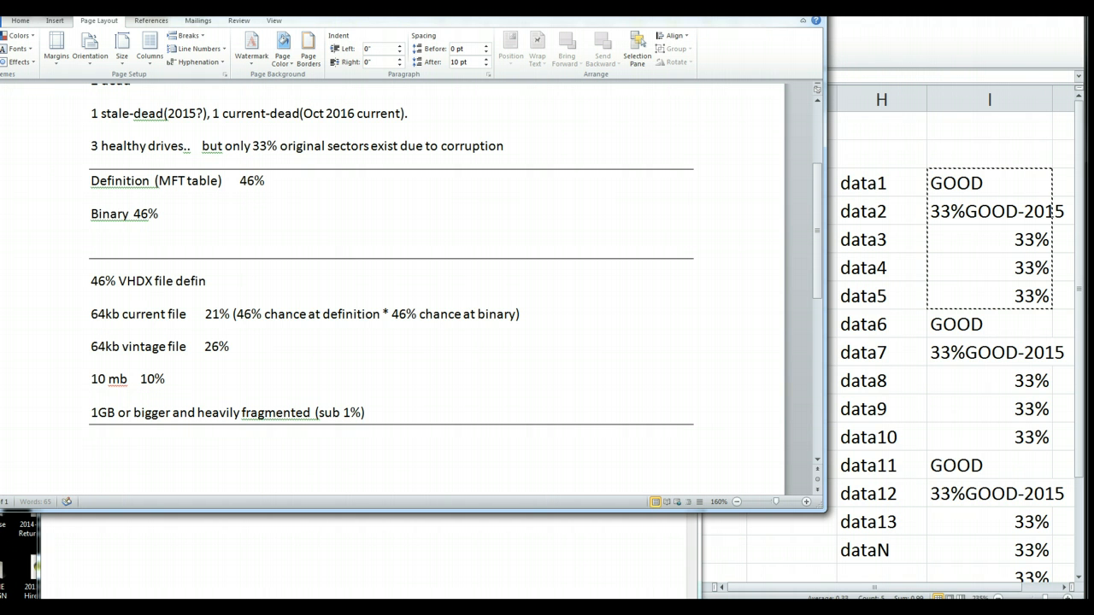
type("ition")
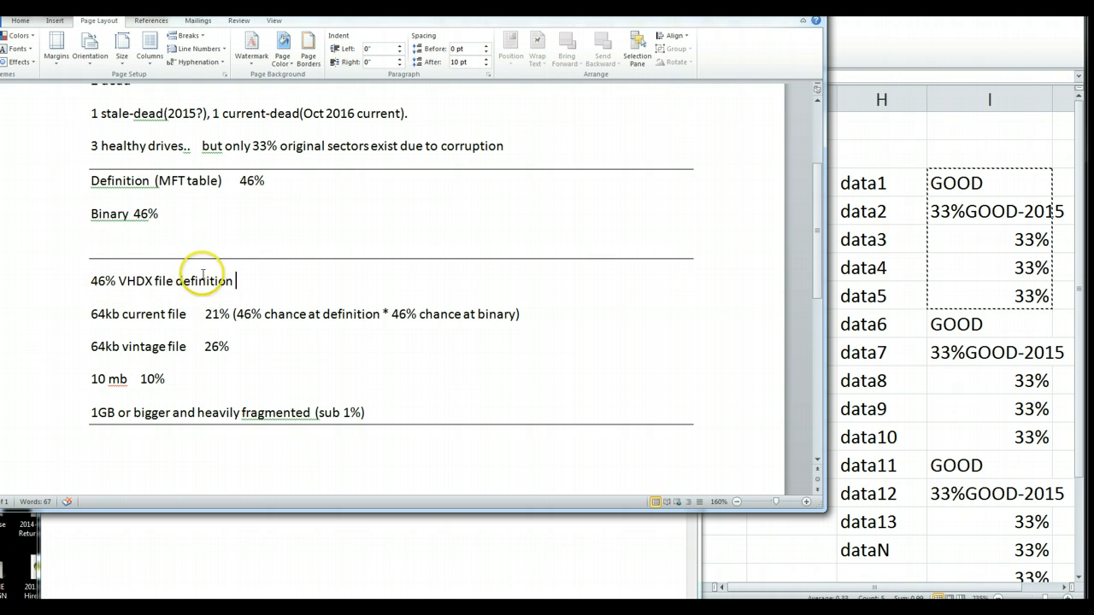
mouse_move(204, 345)
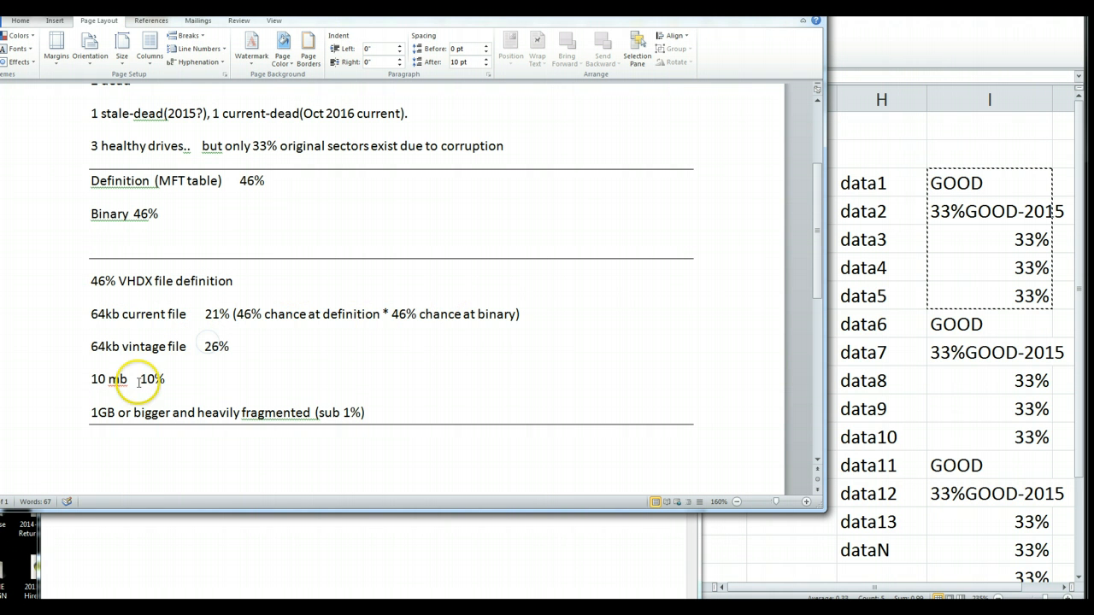
mouse_move(277, 401)
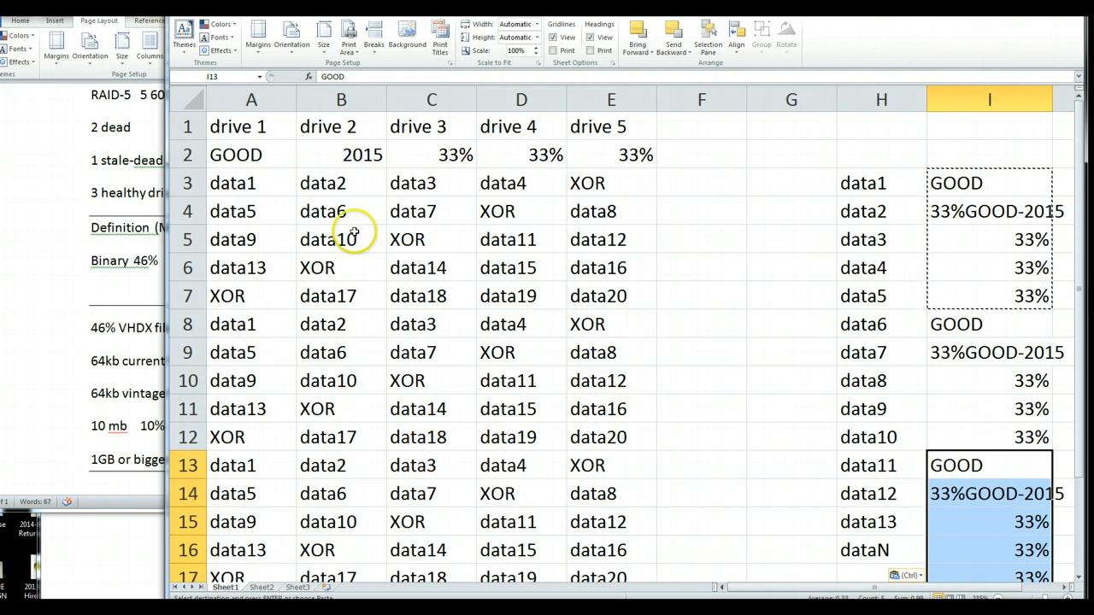
- Check drive 5's 33% and the data10, data17 and data19 blocks in the grid
left_click(610, 154)
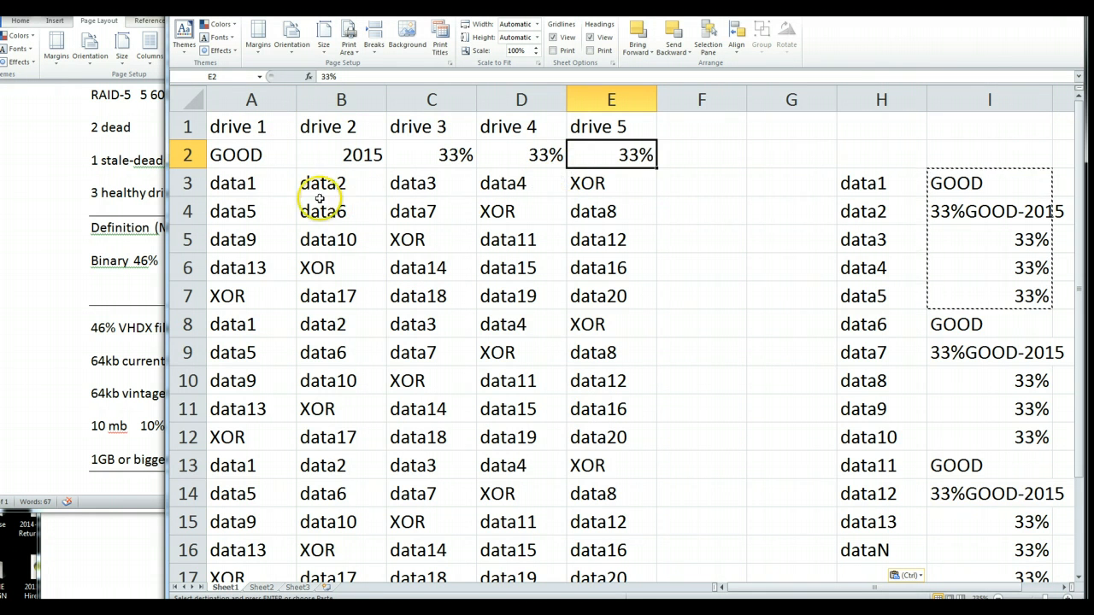
left_click(341, 239)
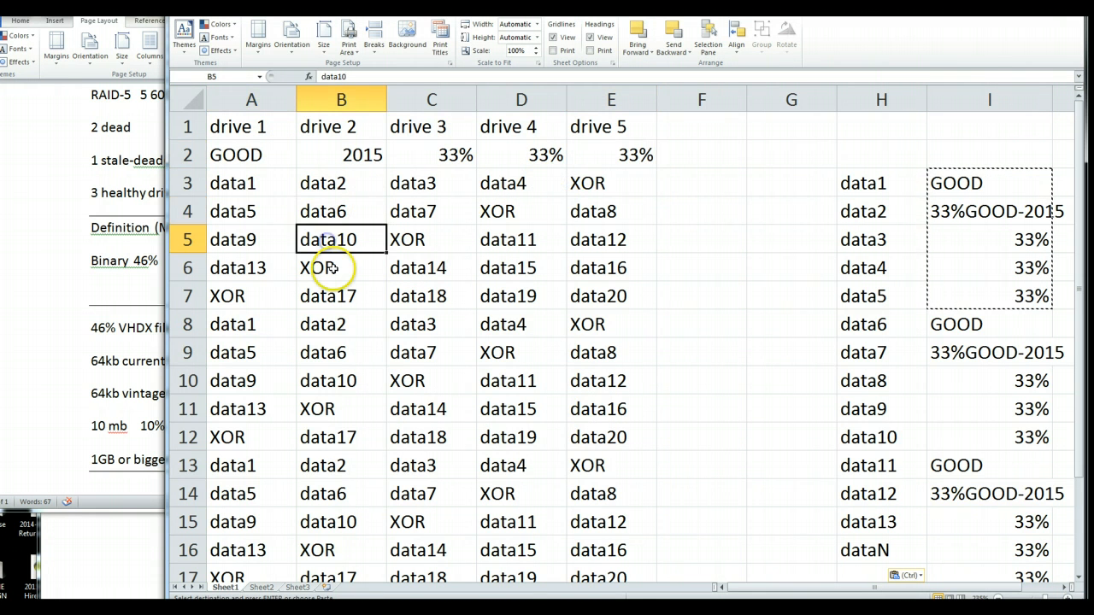
left_click(431, 267)
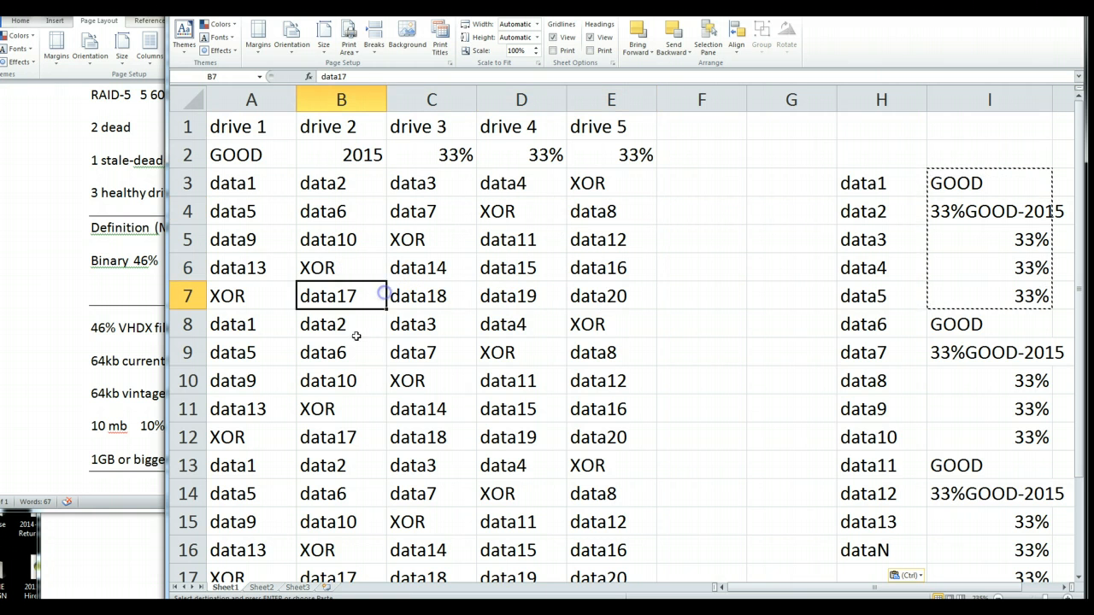
left_click(520, 296)
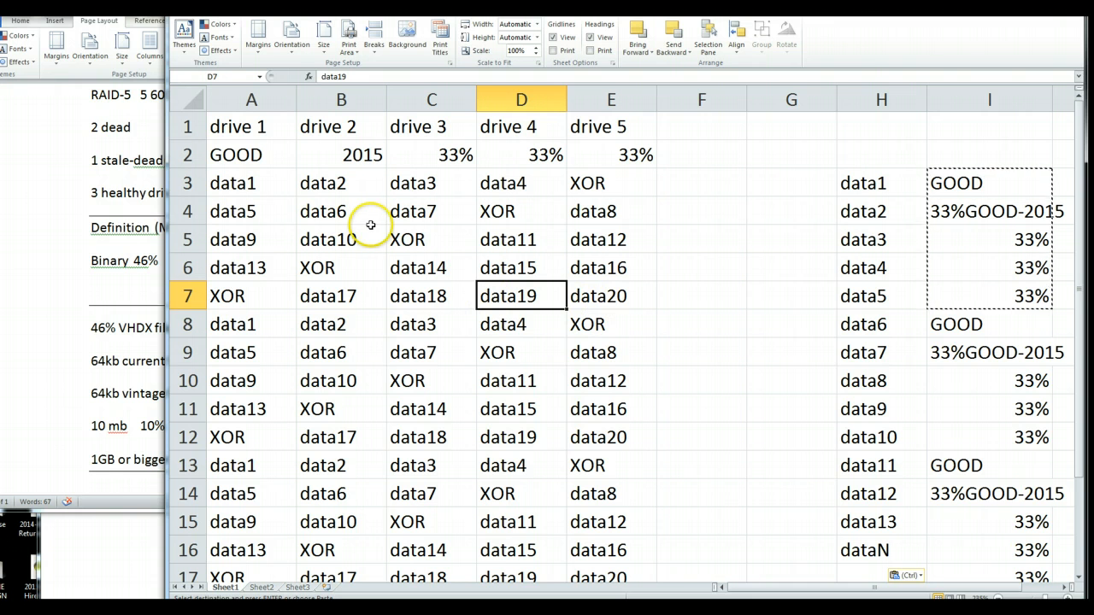
mouse_move(362, 189)
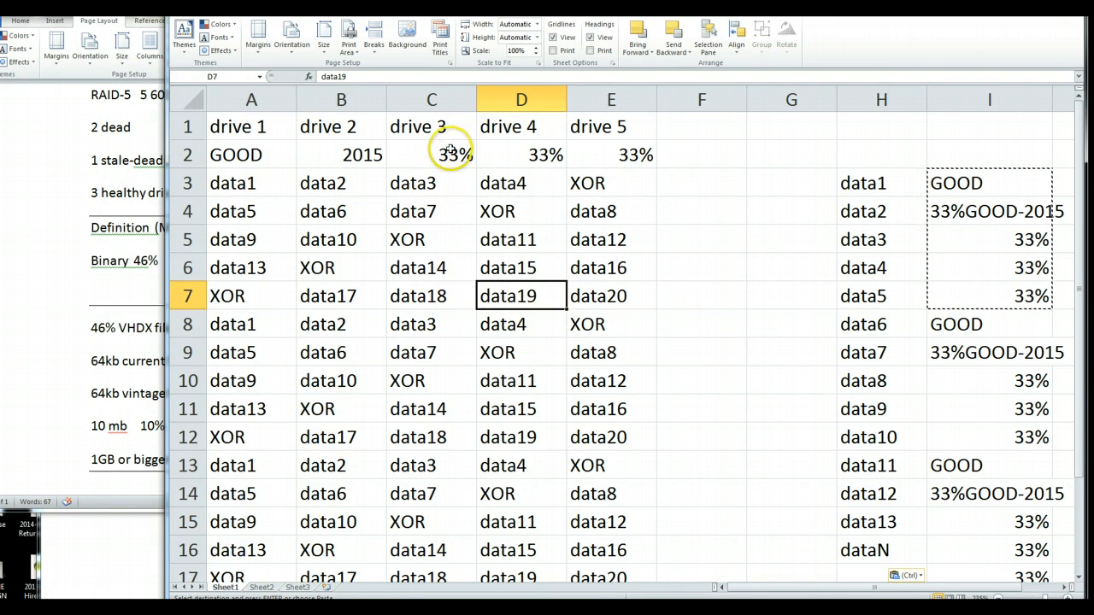
- Confirm drives 3, 4 and 5 still read 33% in the status row
left_click(431, 154)
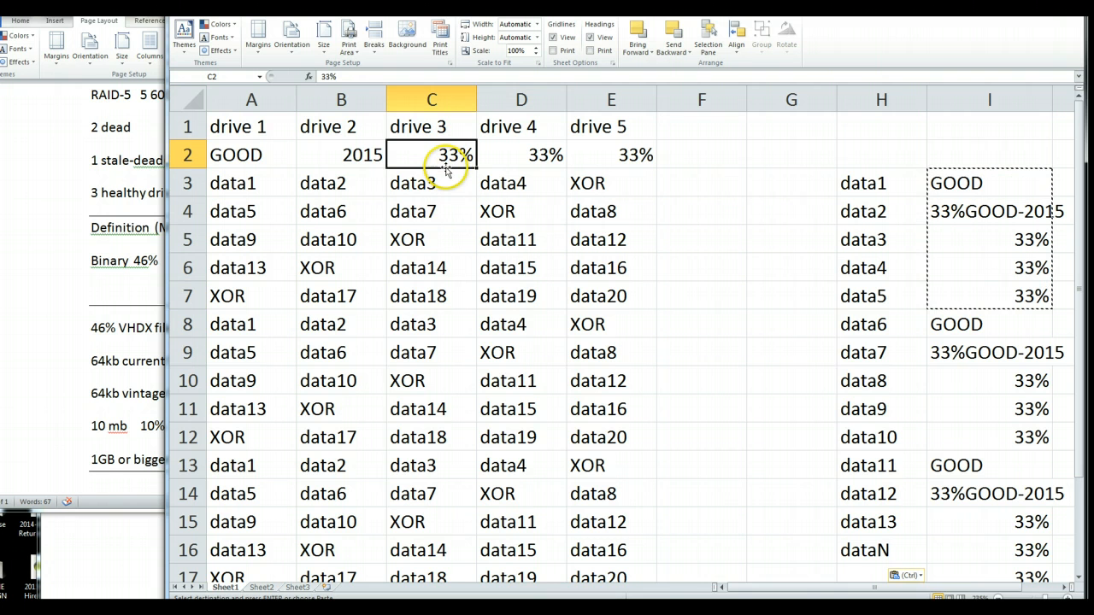
left_click(520, 154)
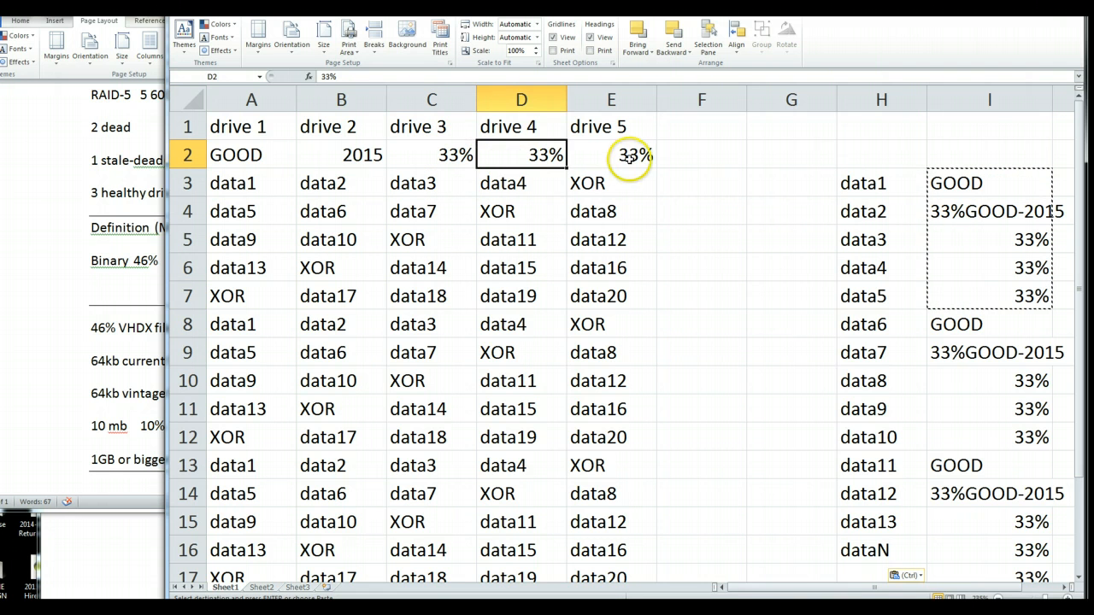
left_click(612, 154)
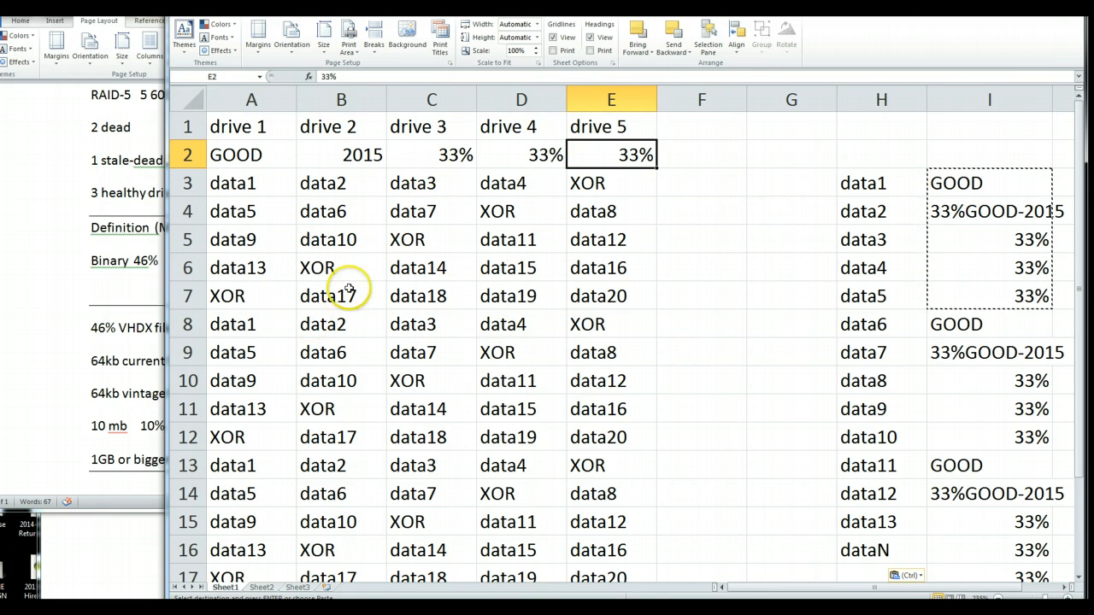
mouse_move(299, 183)
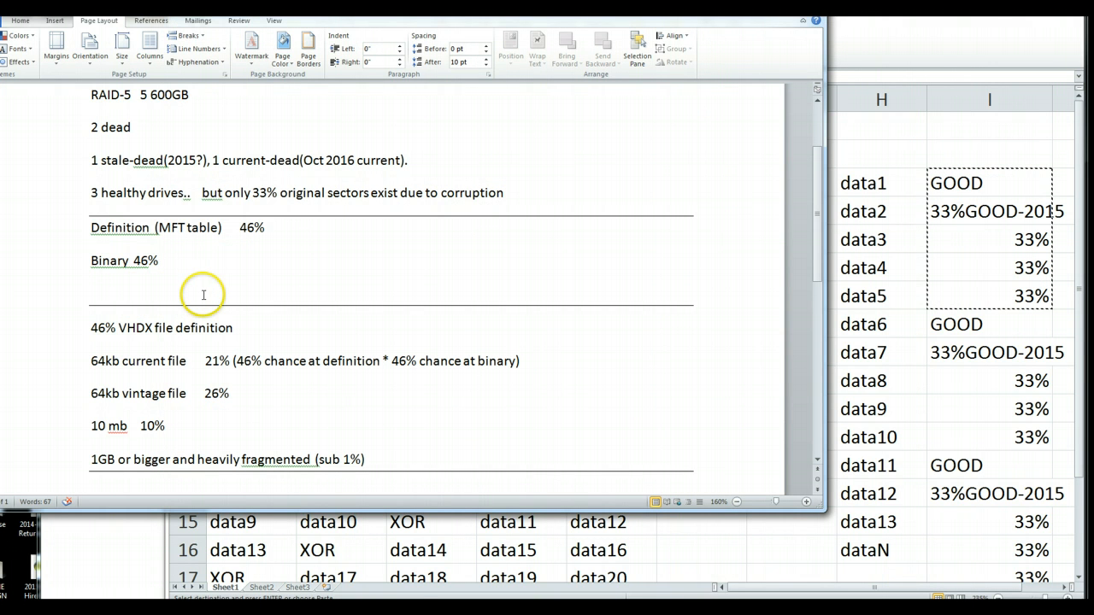
mouse_move(205, 294)
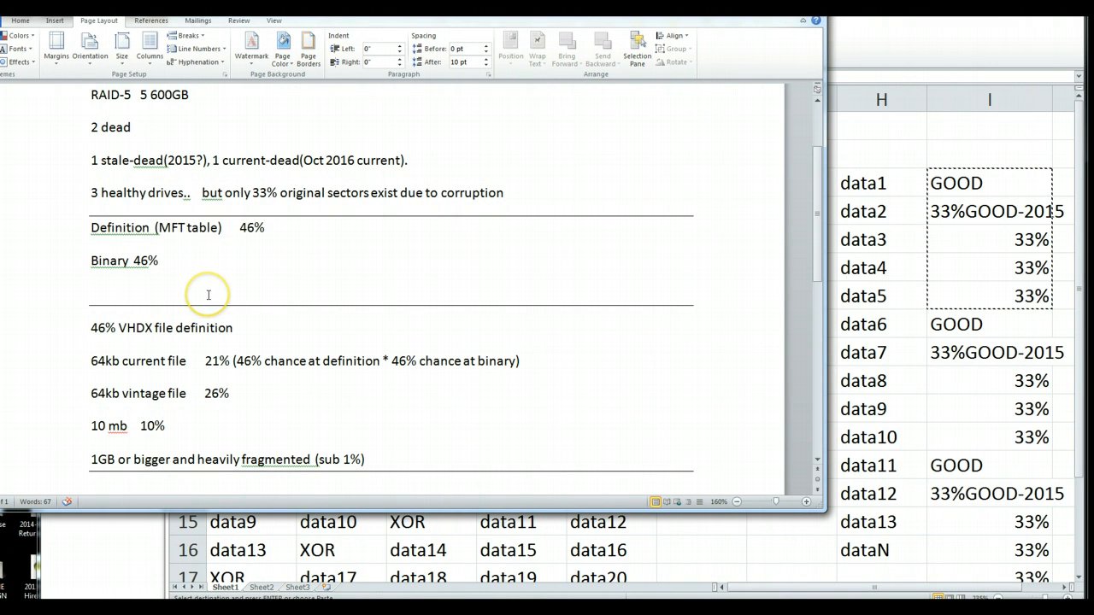
mouse_move(147, 268)
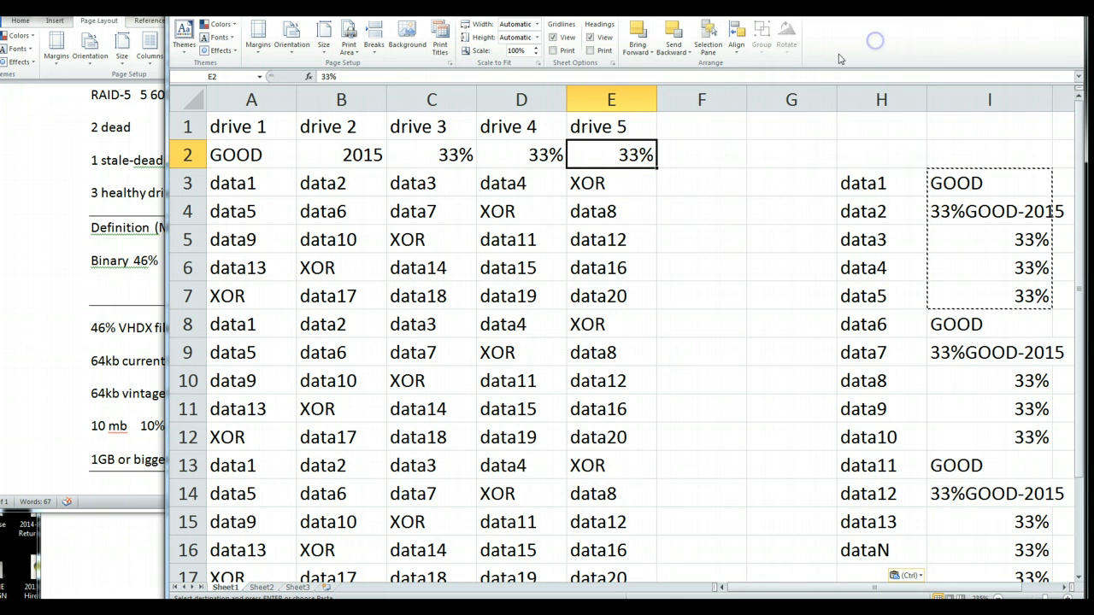
mouse_move(728, 71)
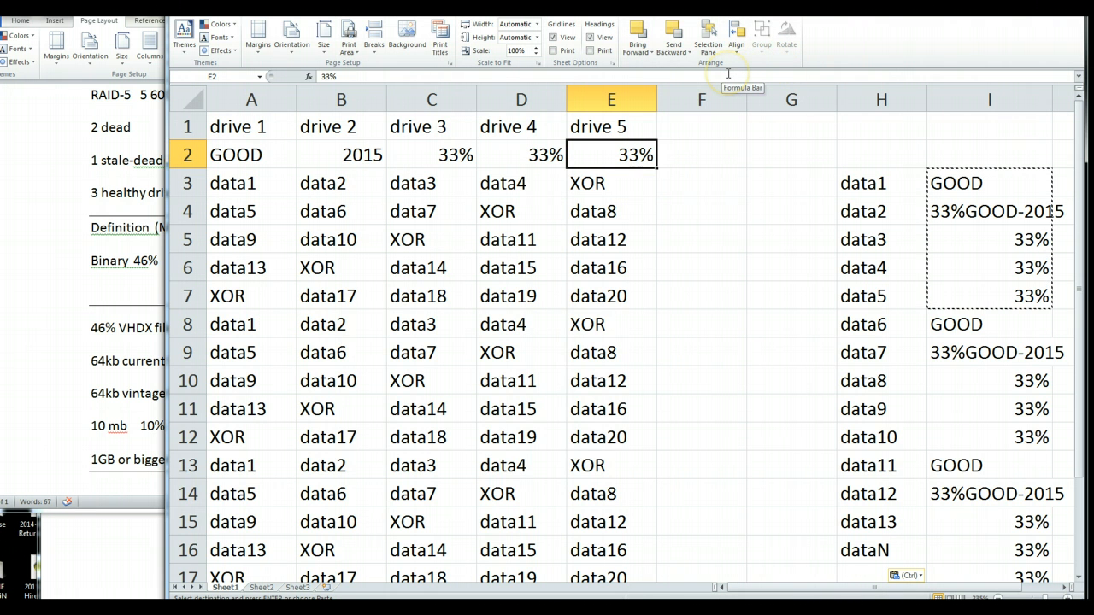
mouse_move(560, 171)
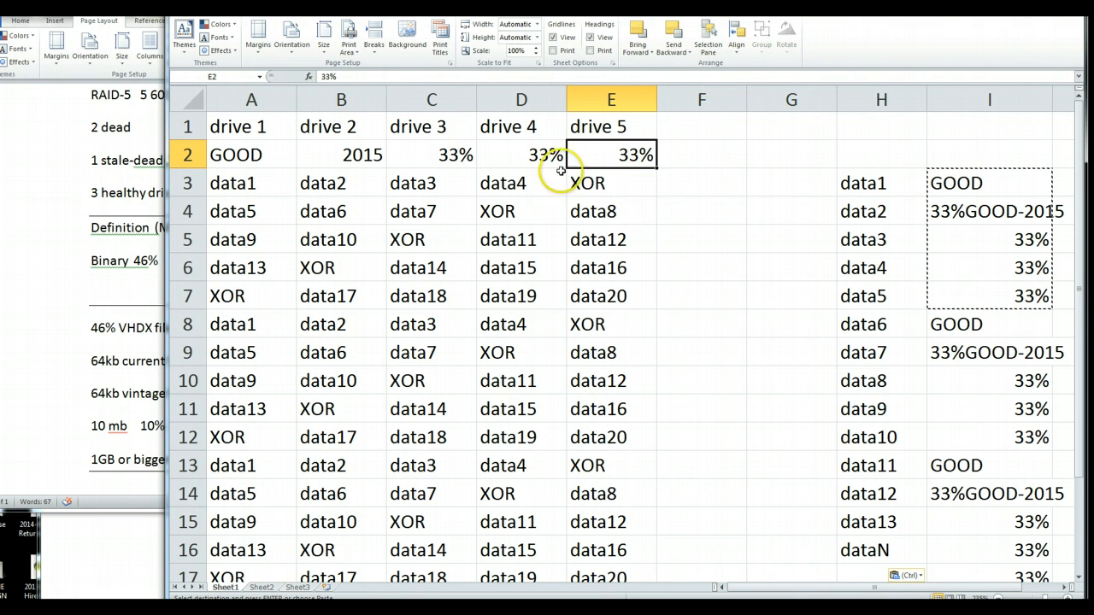